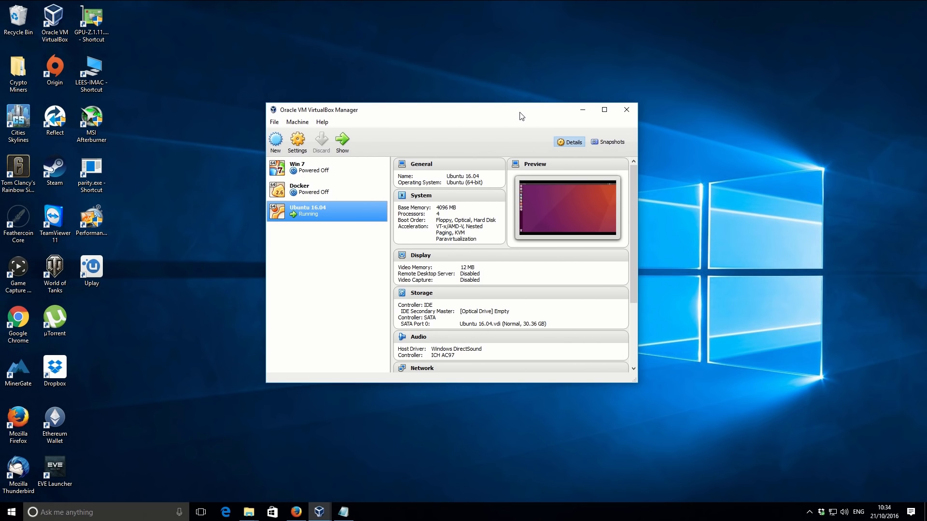
mouse_move(342, 217)
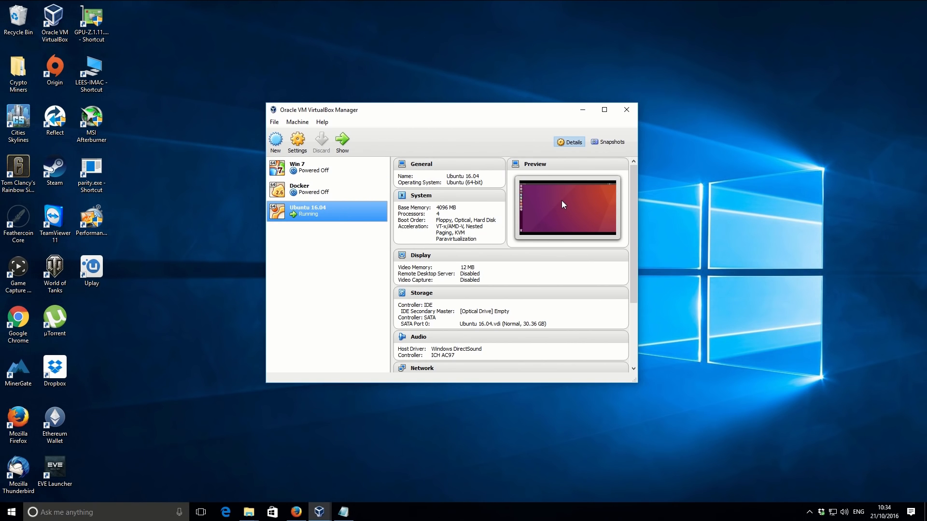
mouse_move(379, 399)
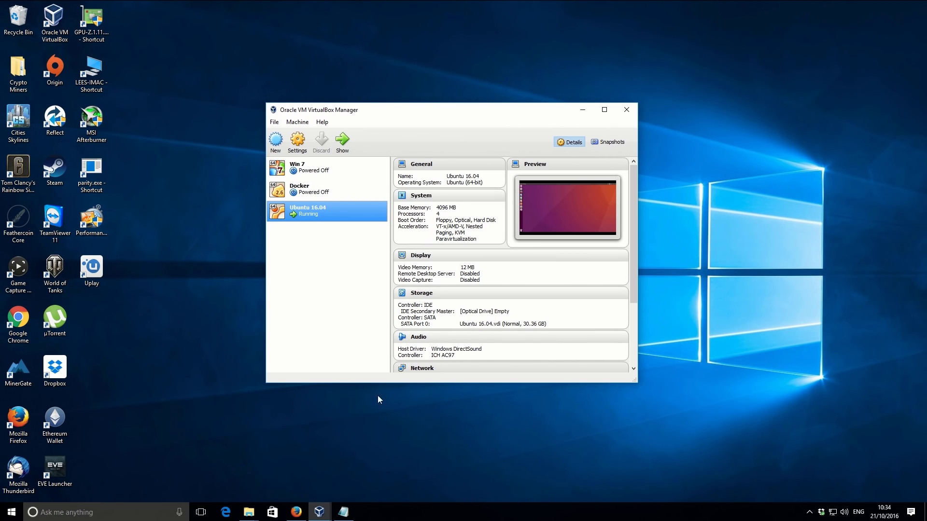
mouse_move(317, 511)
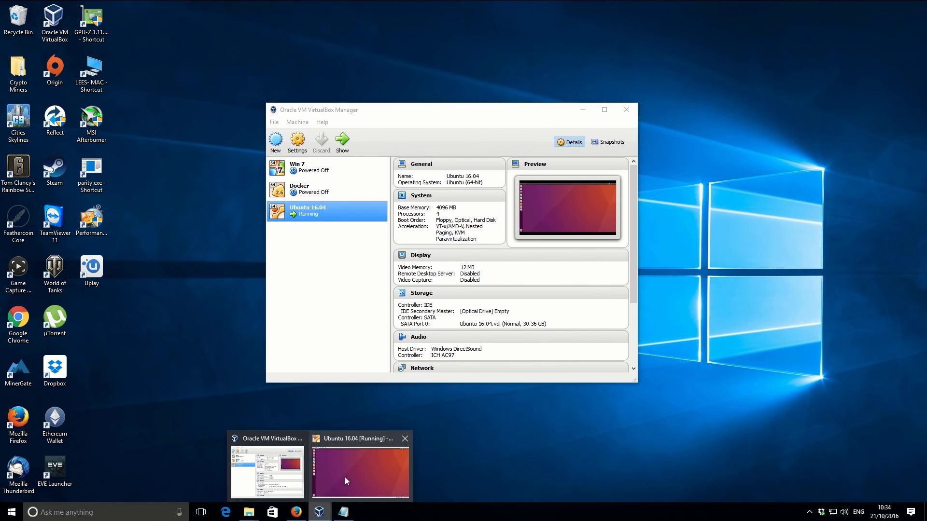
- Bring the running Ubuntu 16.04 virtual machine to the front
click(360, 473)
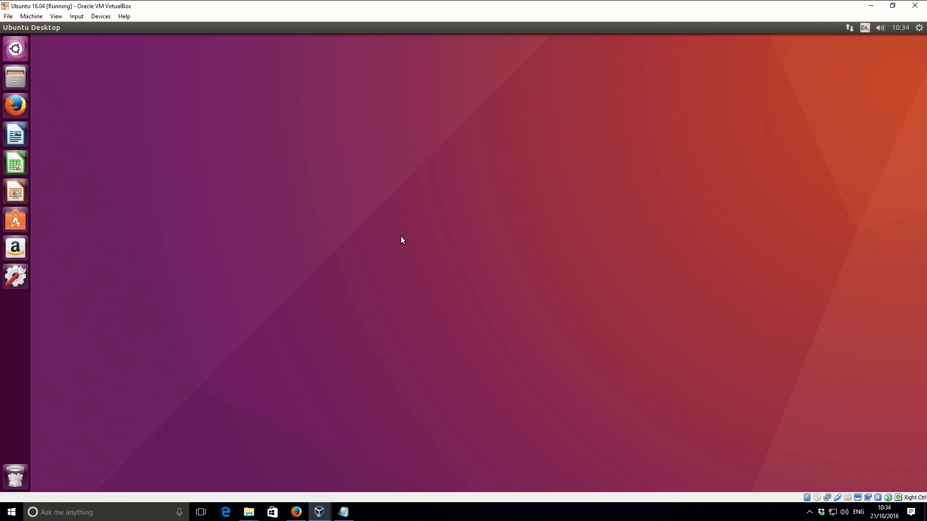
mouse_move(402, 251)
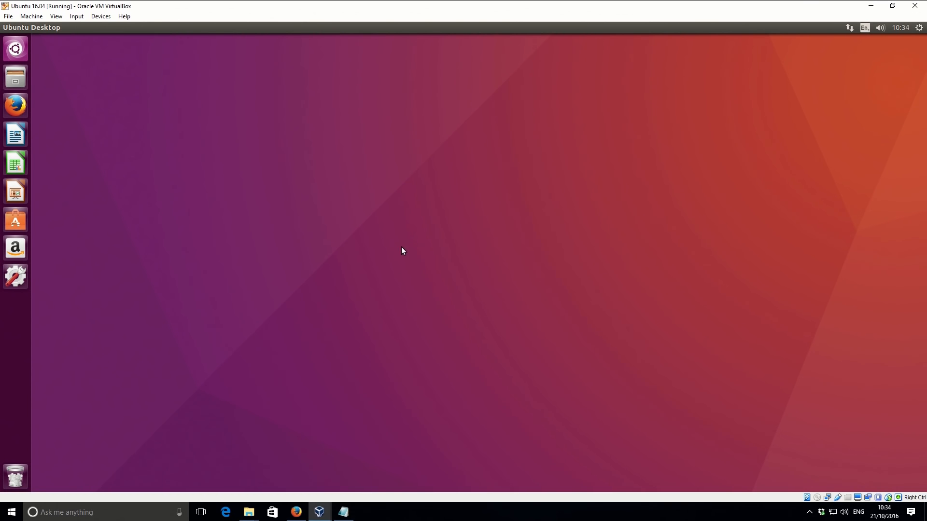
mouse_move(323, 260)
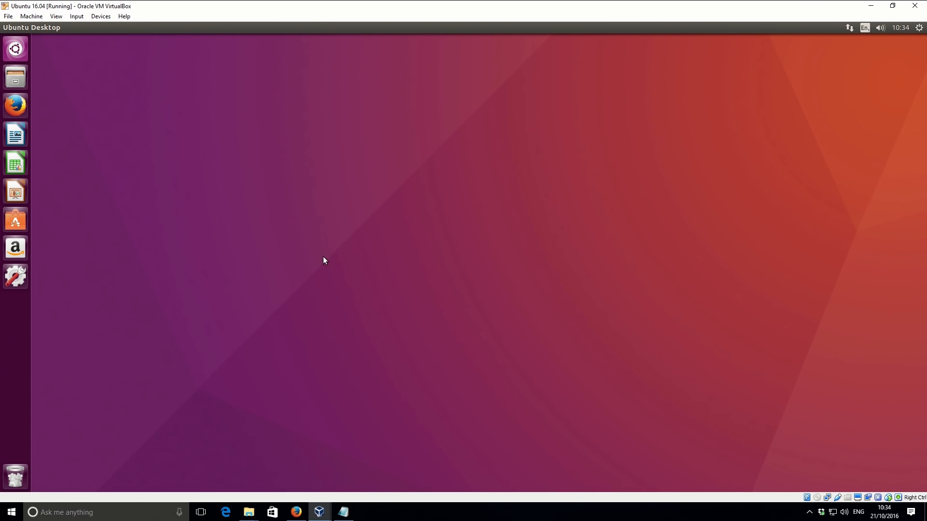
mouse_move(296, 271)
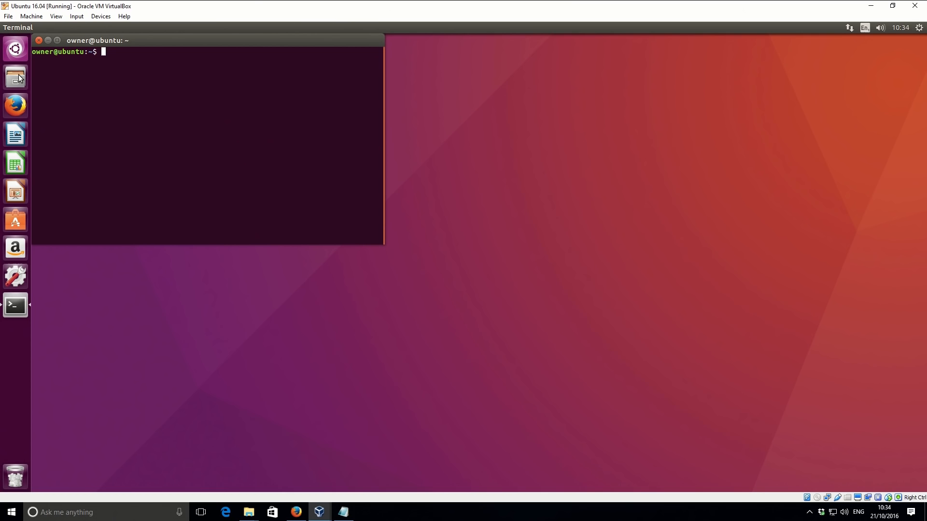
- Open the zcashminer notes from Documents in gedit and close the Files window
click(15, 77)
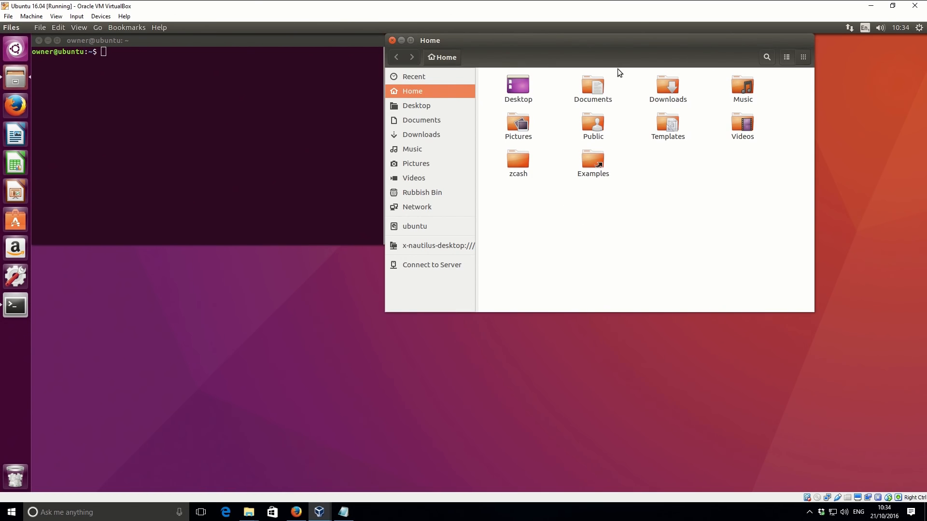
click(421, 120)
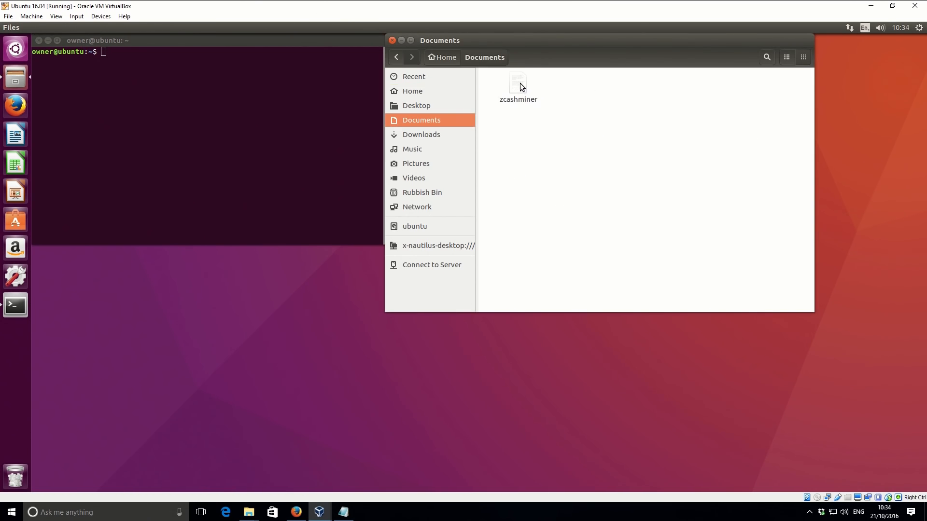
double_click(517, 83)
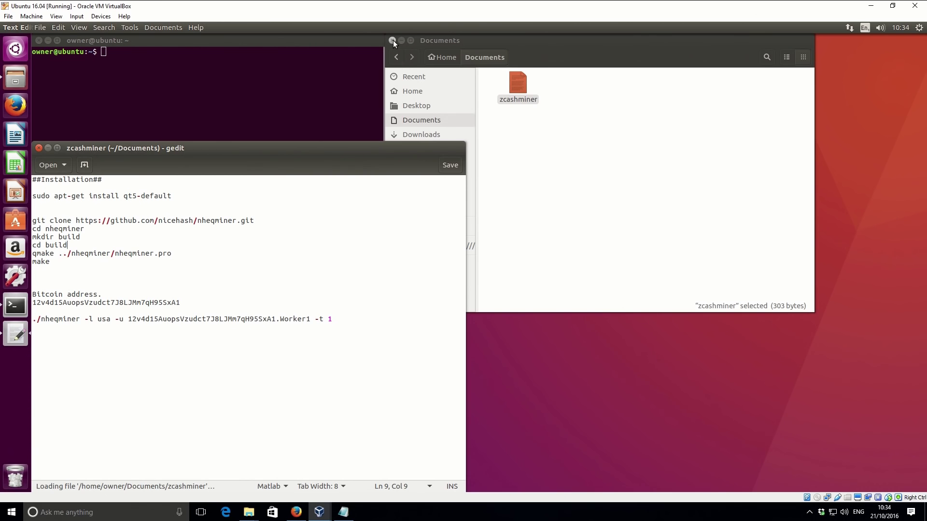
click(392, 40)
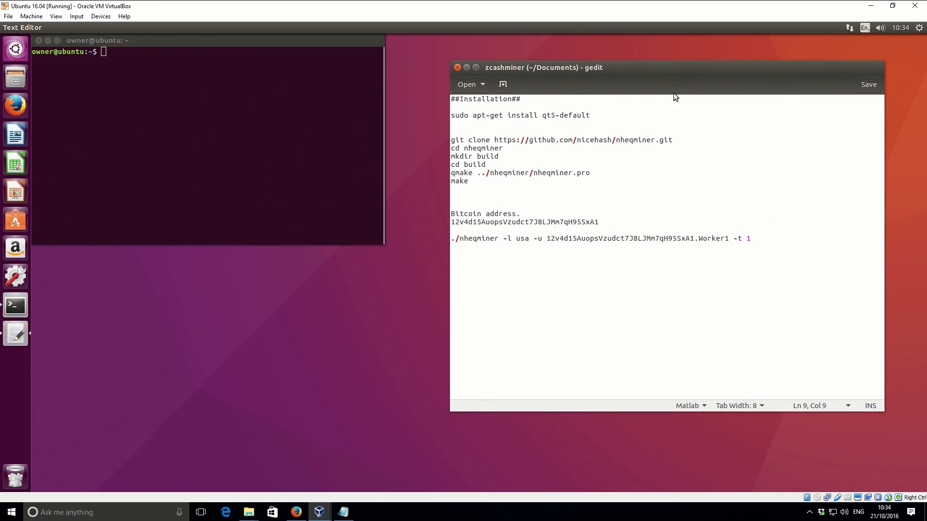
click(451, 124)
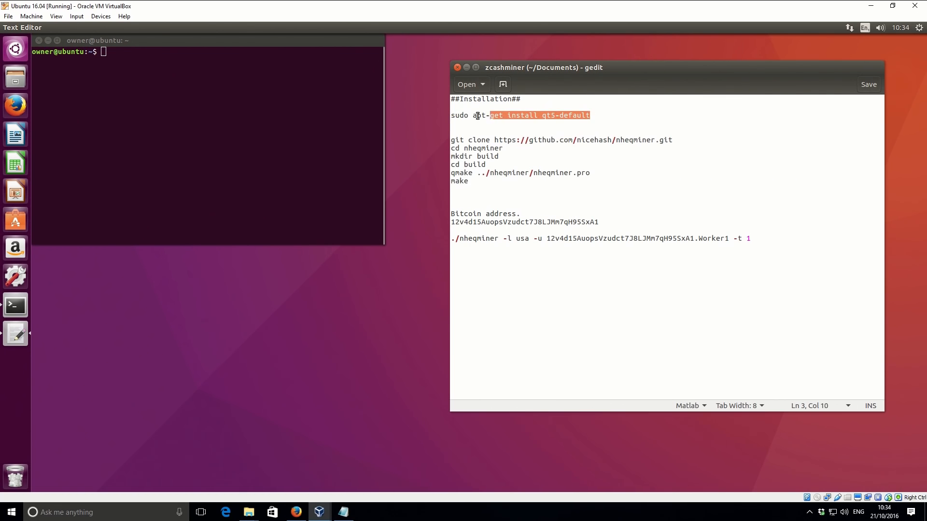
- Copy the sudo apt-get install qt5-default line into the terminal, run it and enter the sudo password
right_click(518, 115)
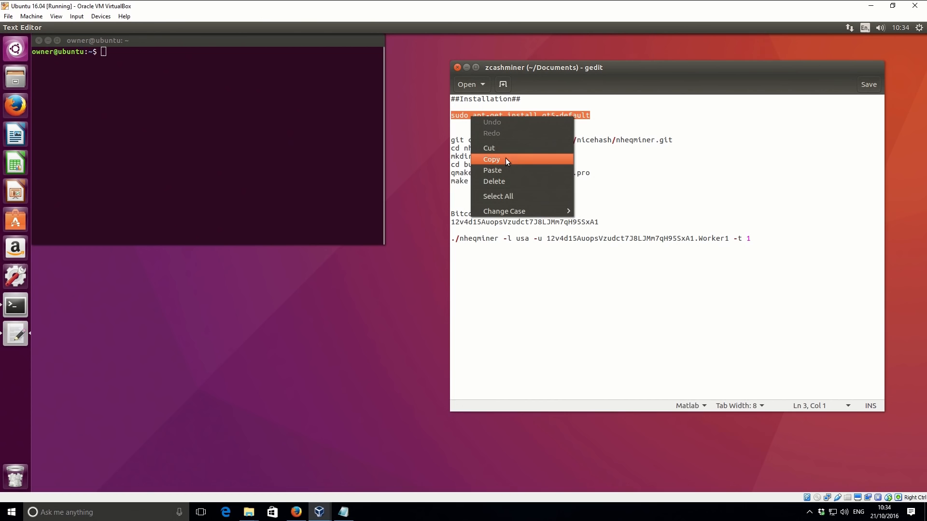
click(491, 159)
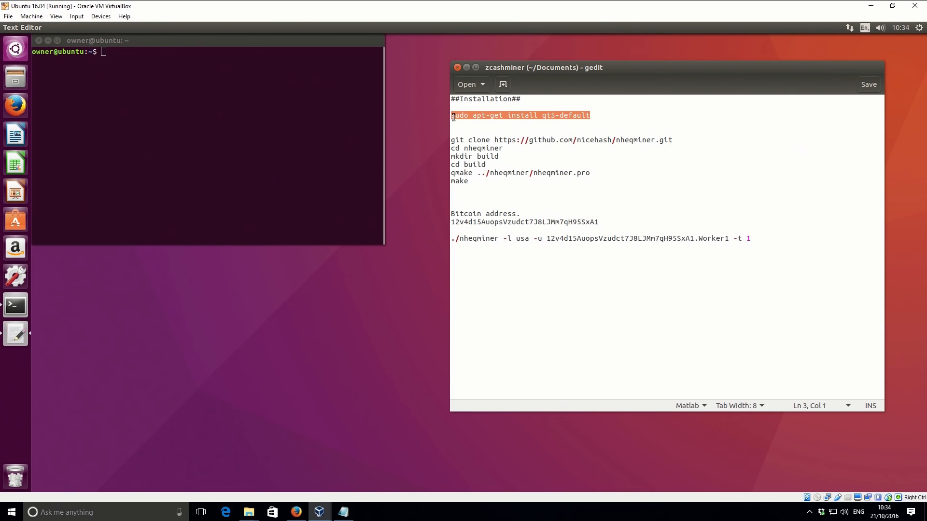
click(588, 115)
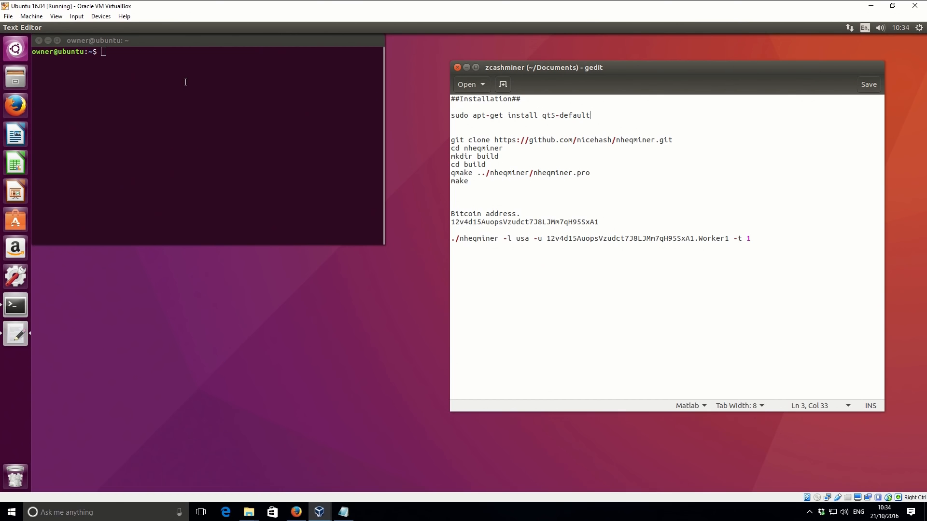
right_click(185, 83)
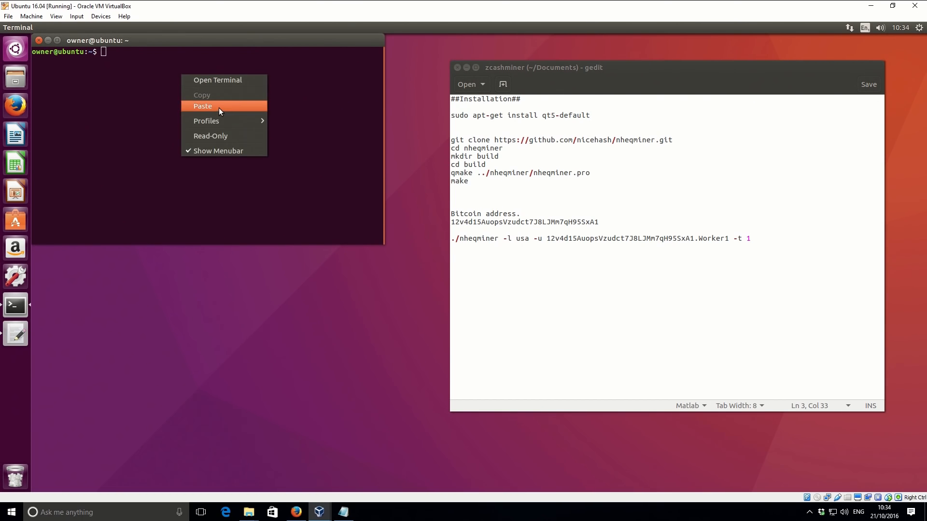
click(202, 107)
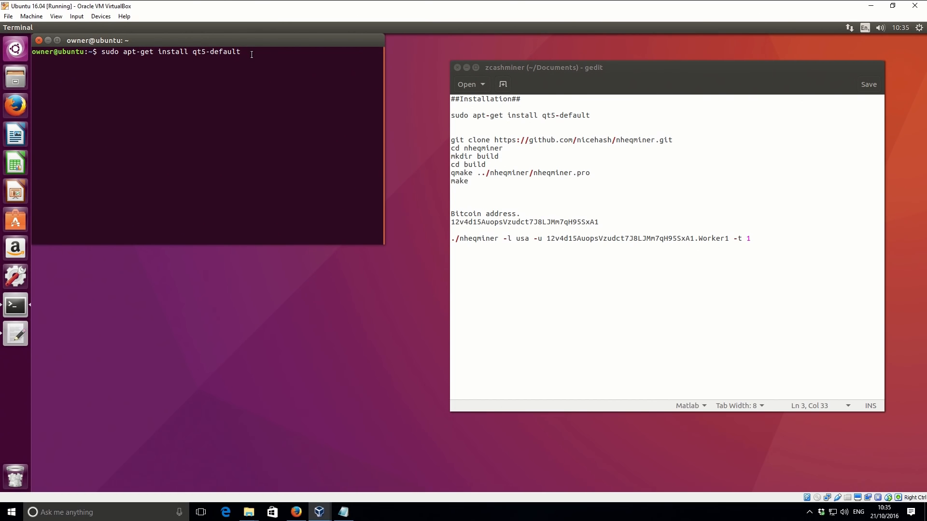
key(Return)
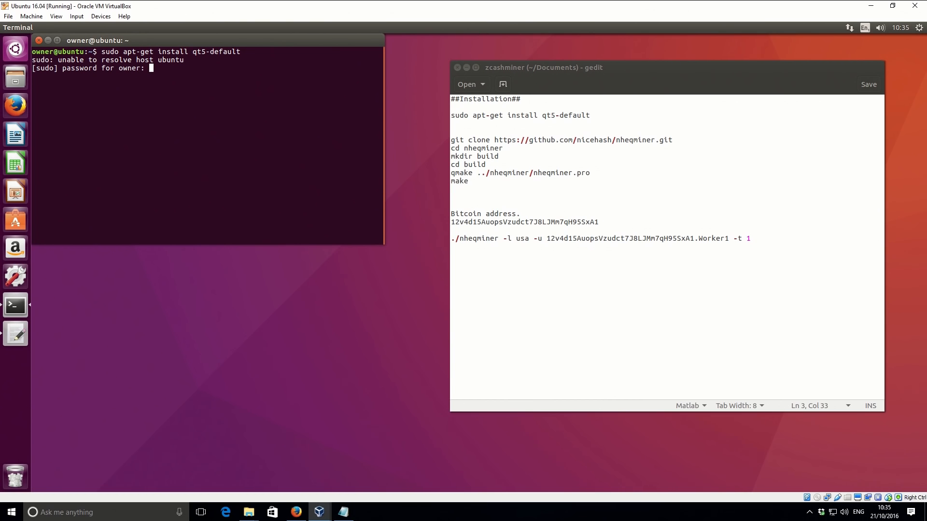
key(Return)
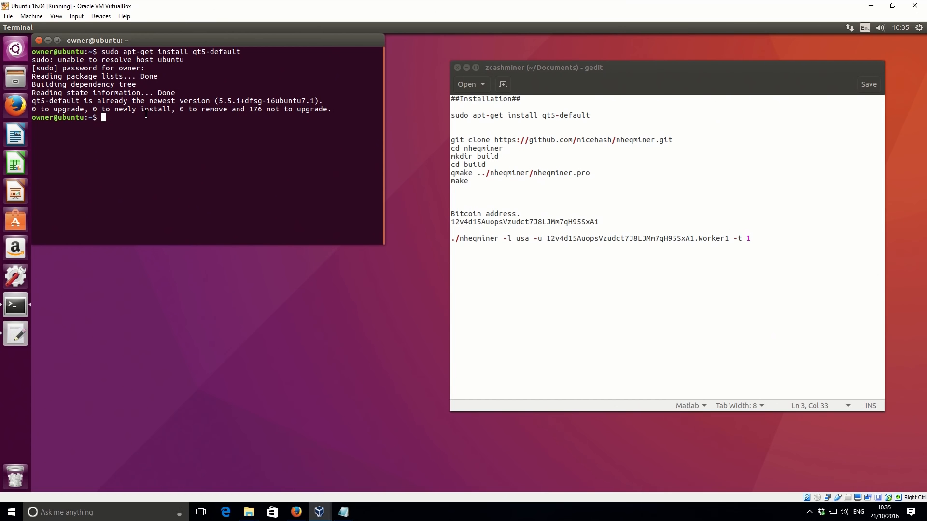
mouse_move(578, 172)
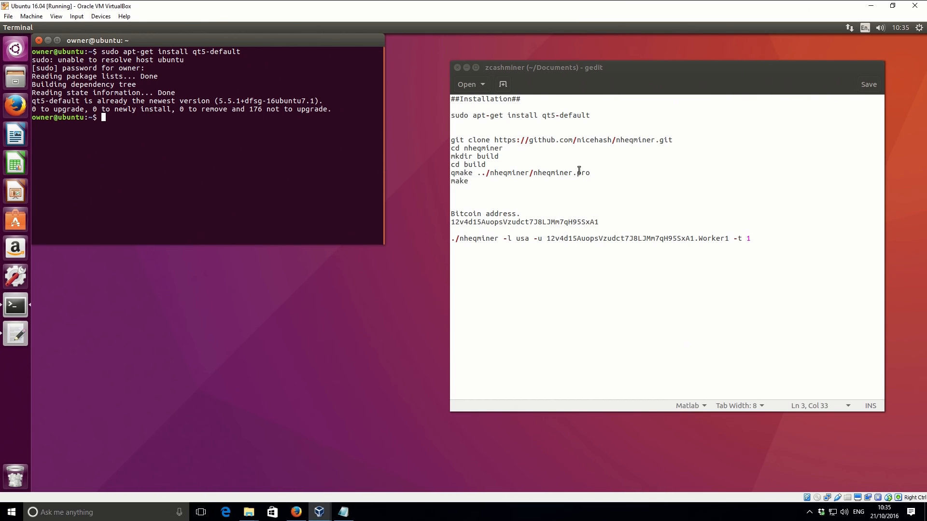
- Copy the git clone nheqminer command from the notes, paste and run it in the terminal
click(671, 139)
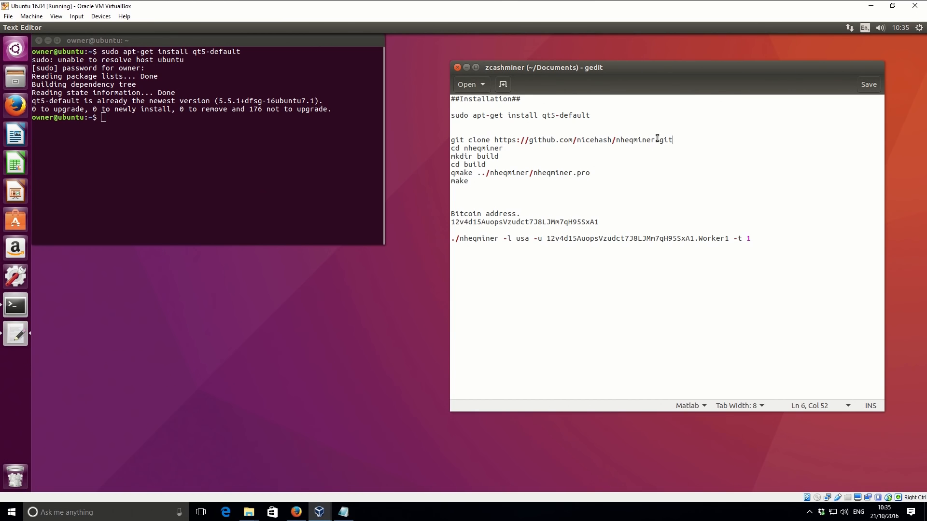
triple_click(561, 139)
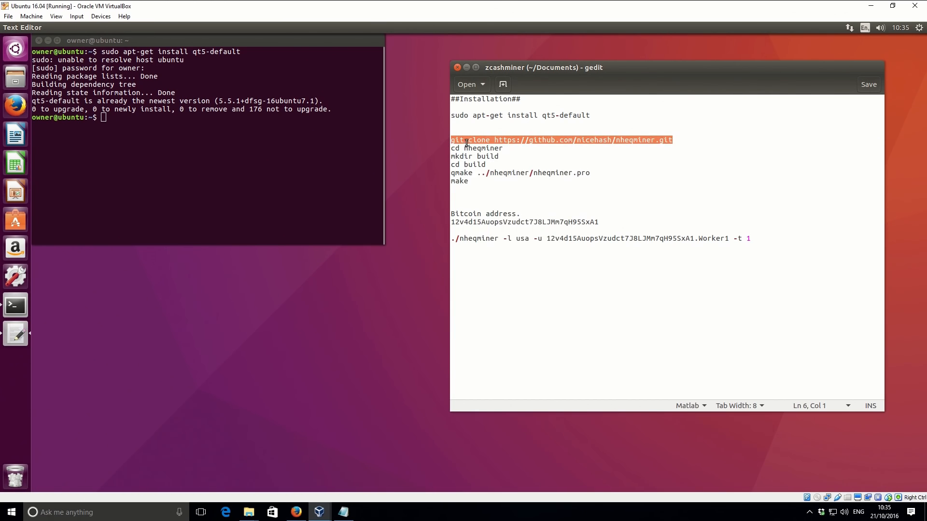
click(672, 140)
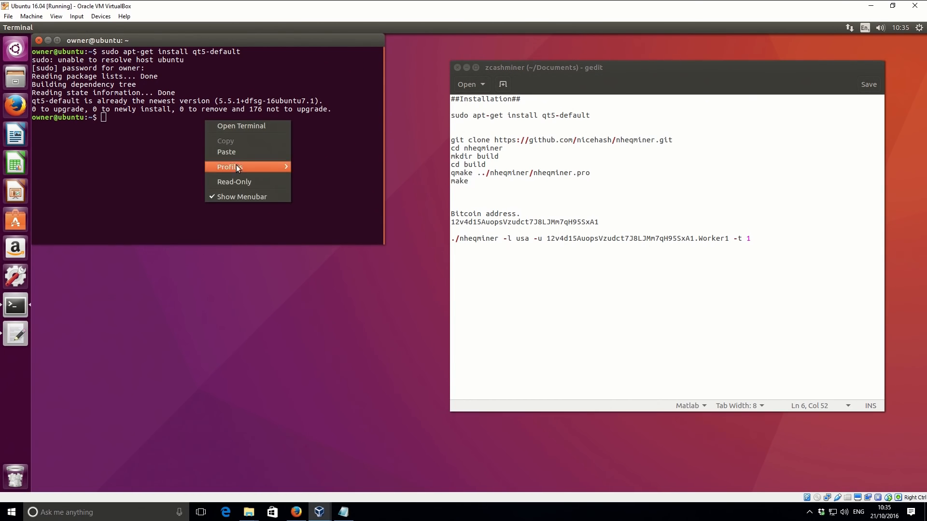
mouse_move(237, 153)
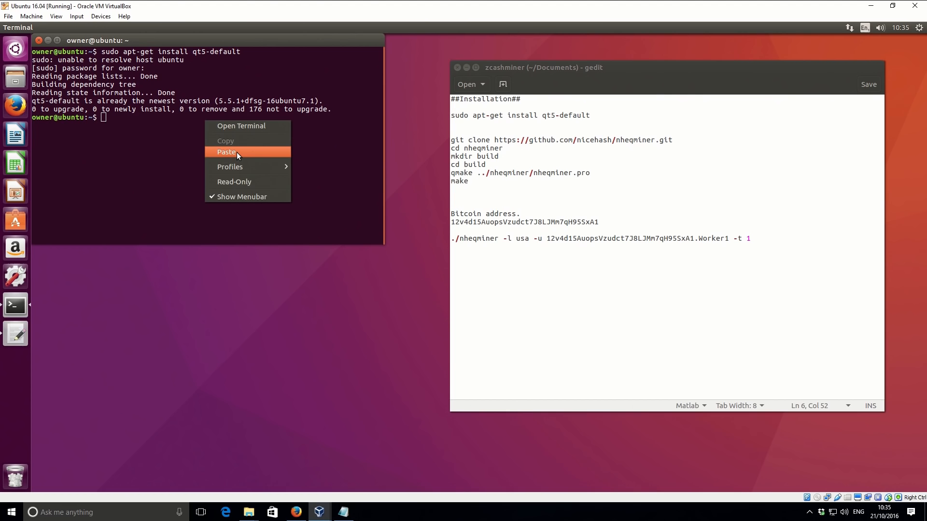
click(226, 152)
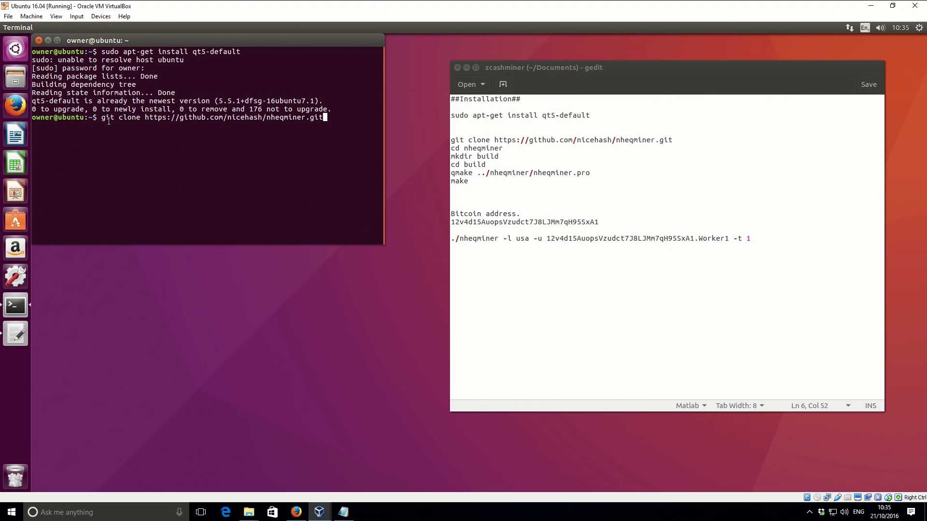
mouse_move(306, 143)
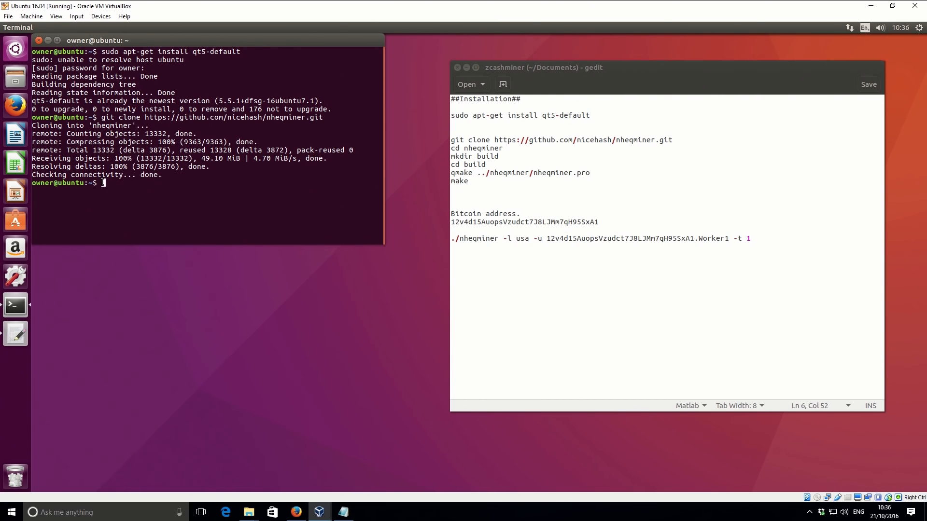
double_click(481, 149)
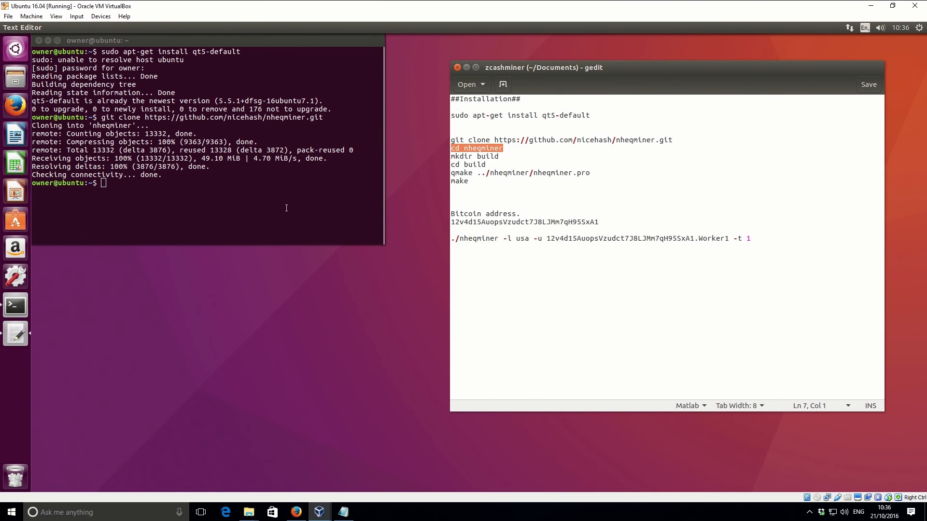
- Run 'cd nheqminer' in the terminal and type 'mkdir build' at the prompt
click(285, 208)
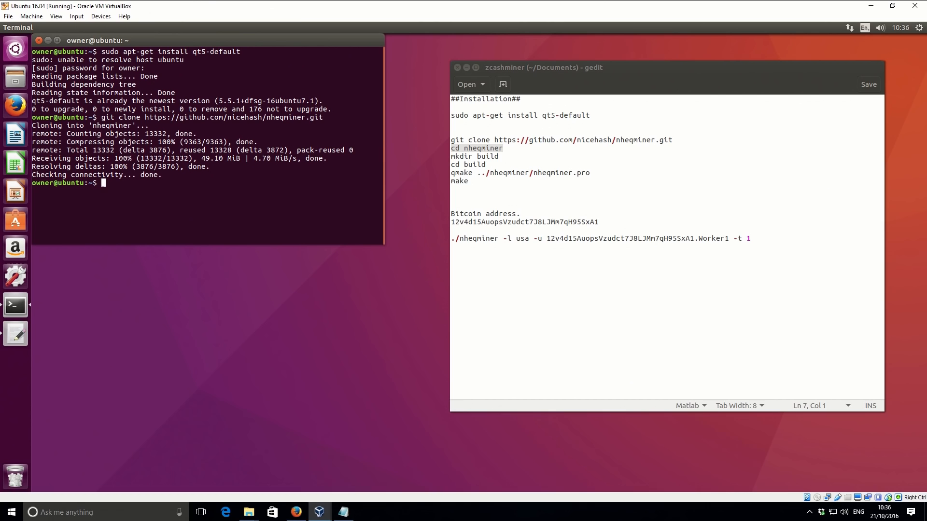
text(^V)
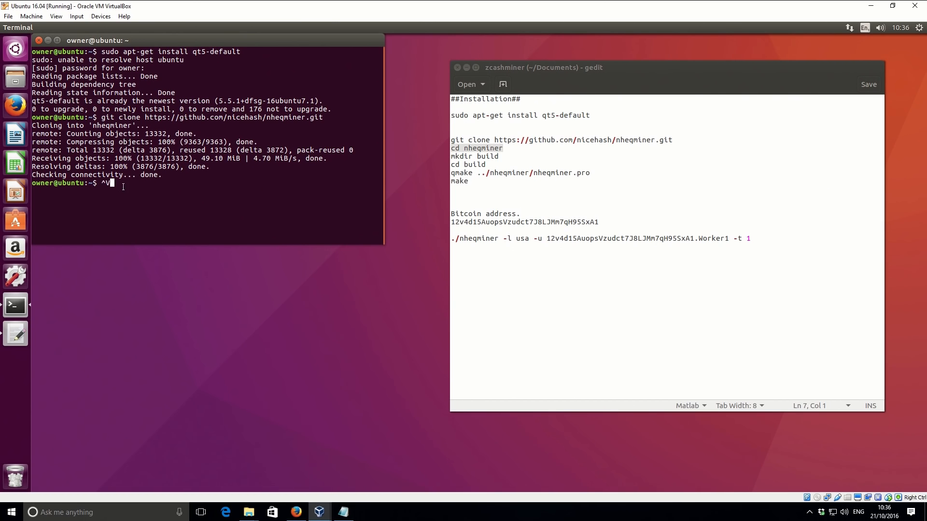
right_click(115, 189)
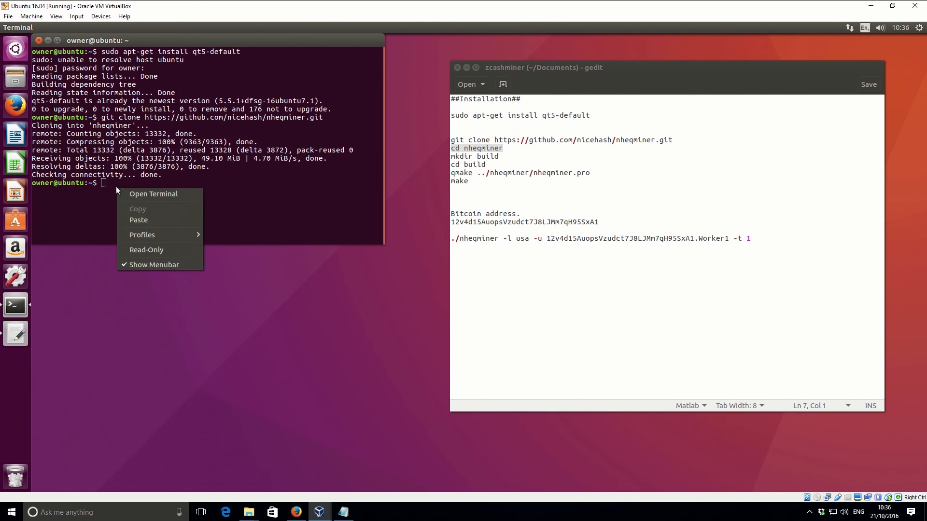
click(138, 220)
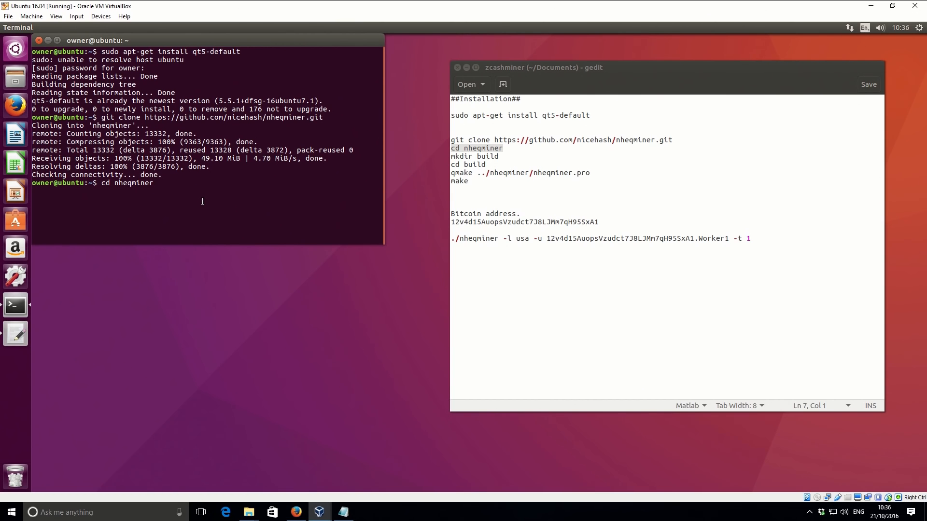
click(202, 201)
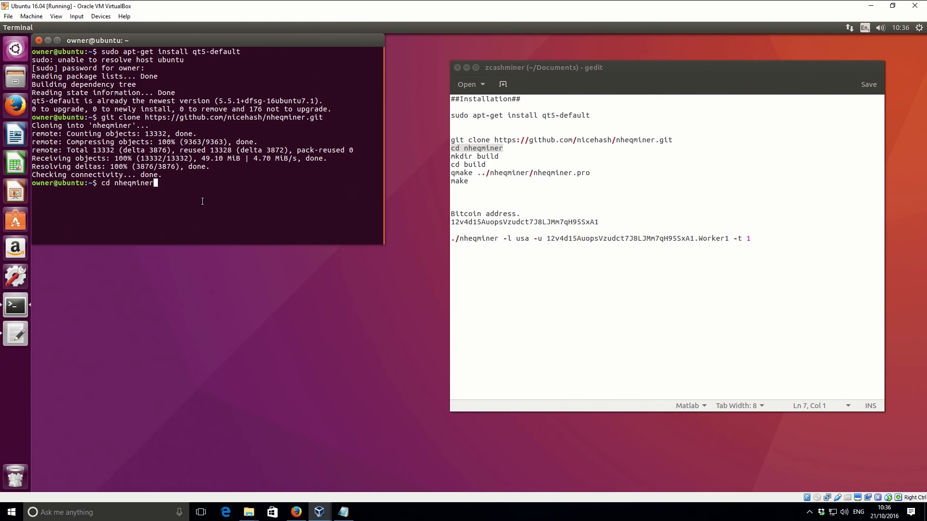
key(Return)
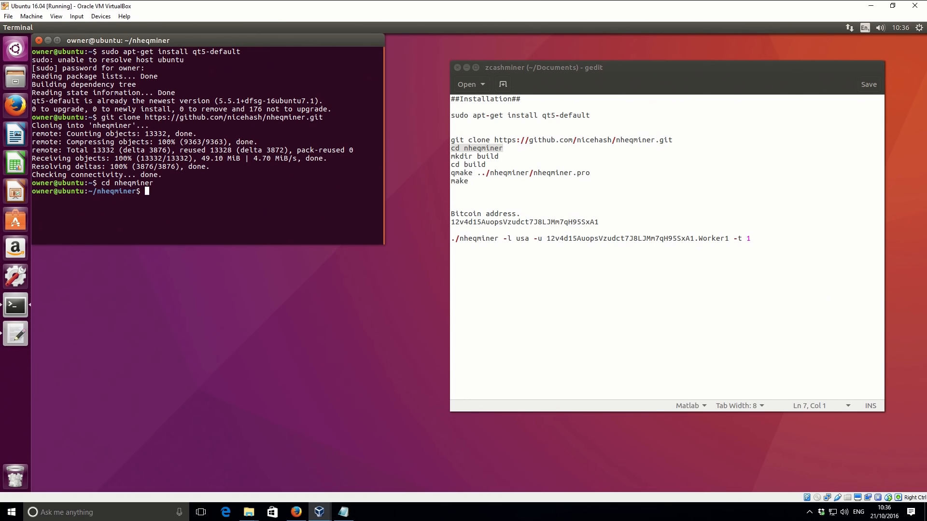
text(mkdir)
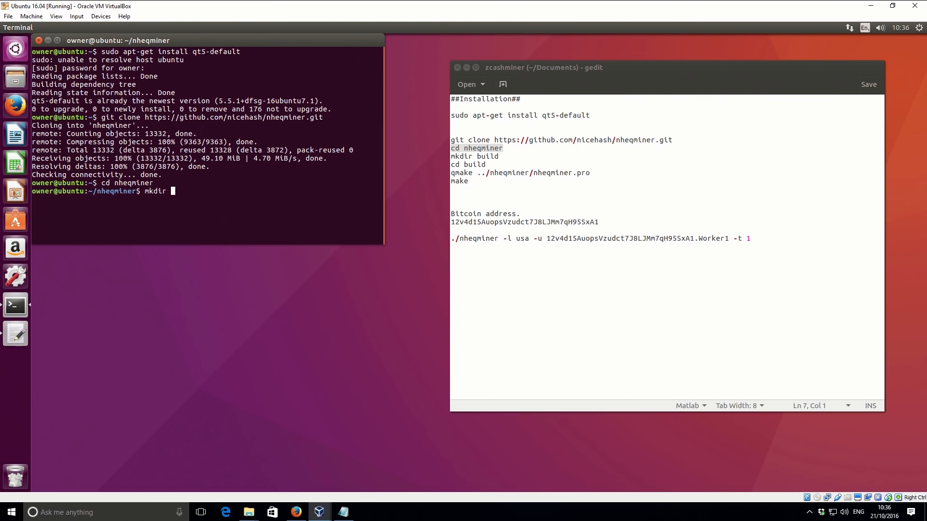
text(build)
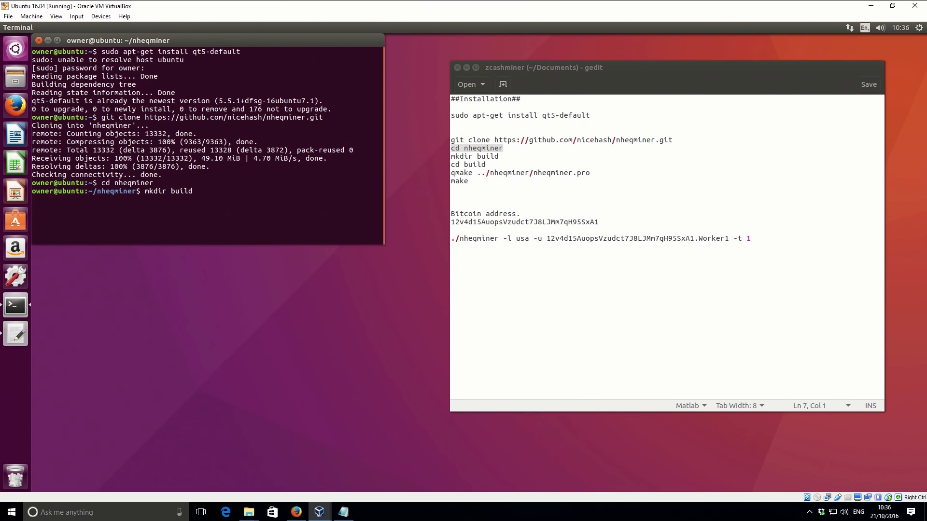
- Create and enter the build folder, then type 'qmake ../nheqminer/nheqminer.pro'
key(Return)
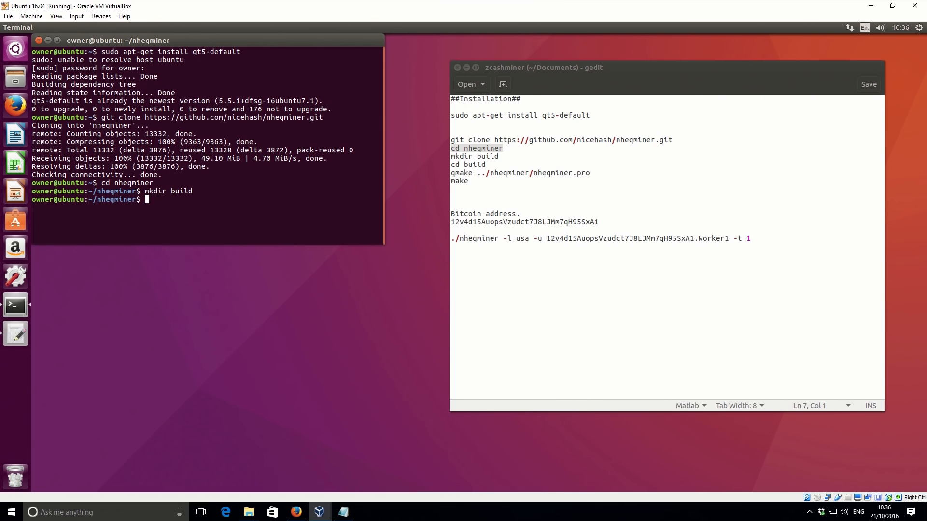
text(cd)
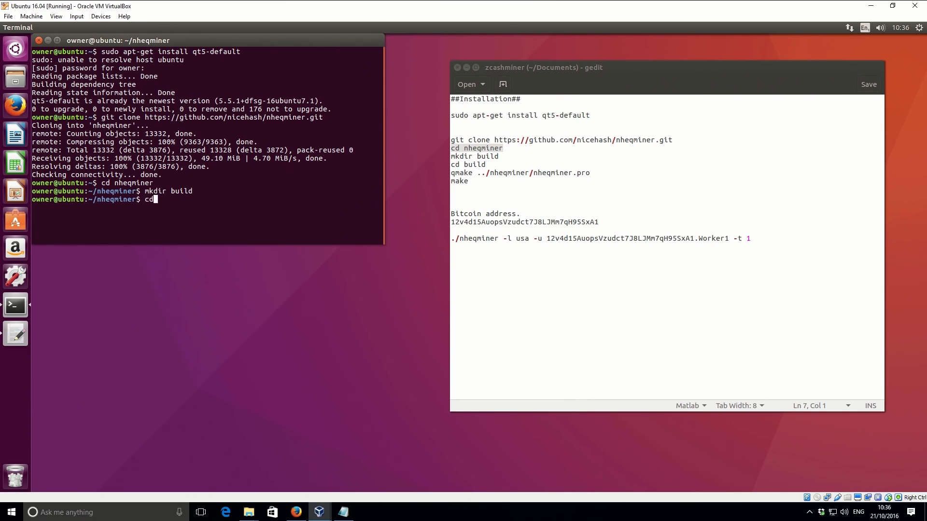
text(build)
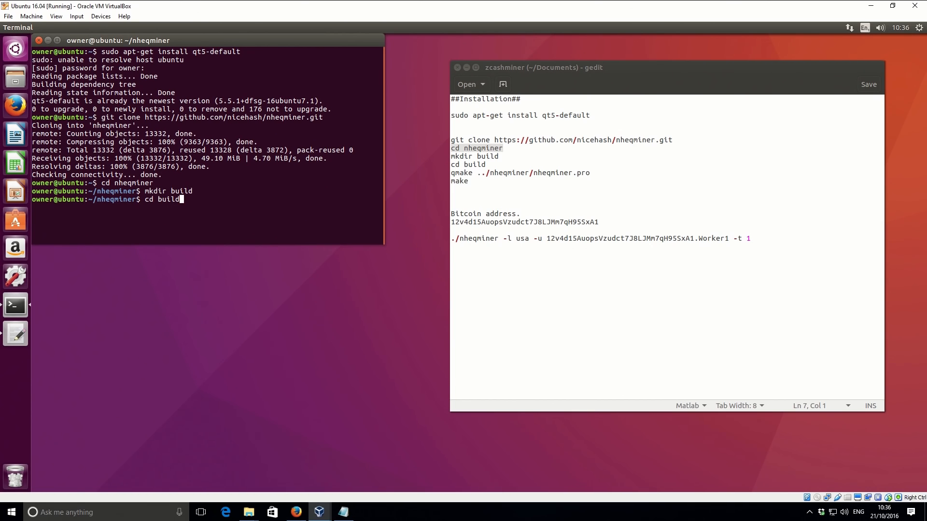
key(Return)
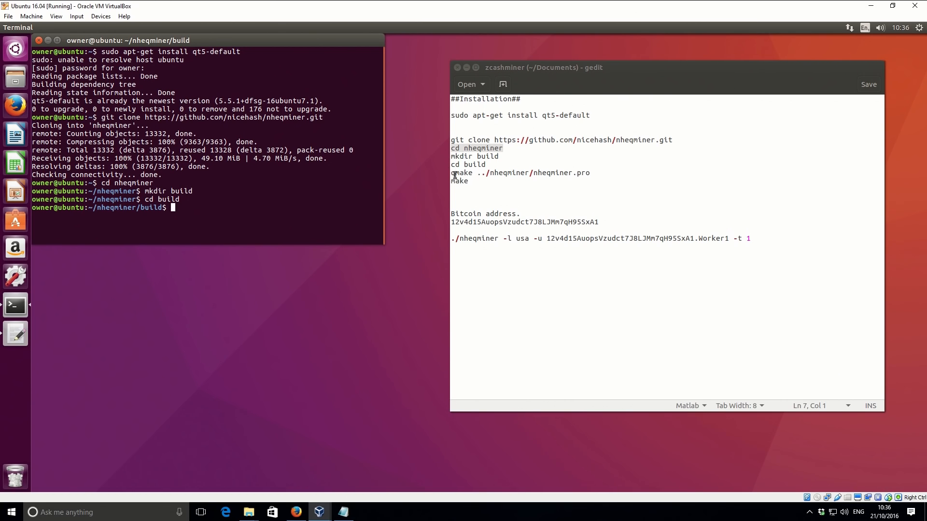
text(qmake)
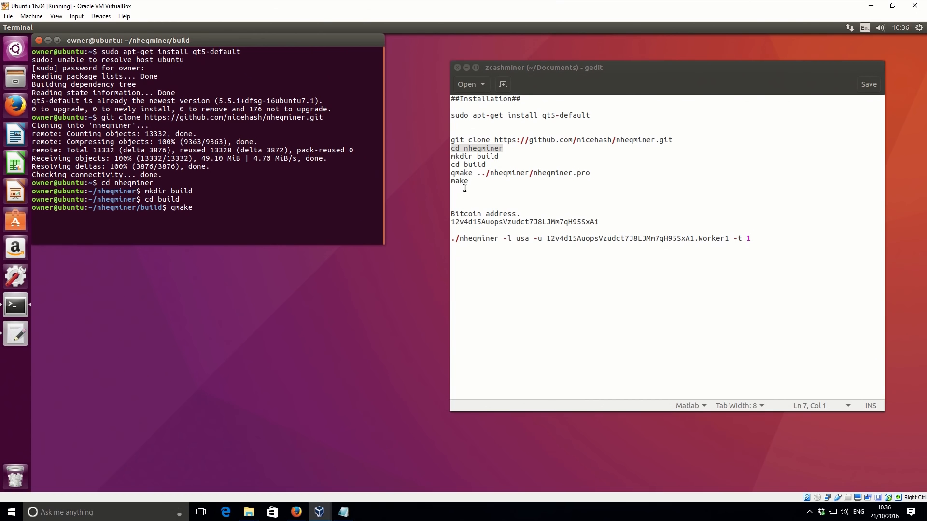
text(../)
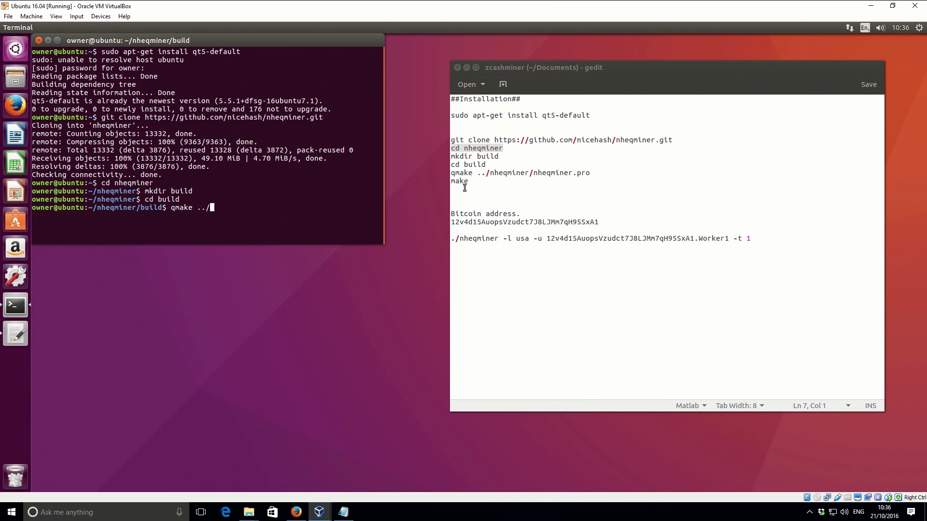
text(nh)
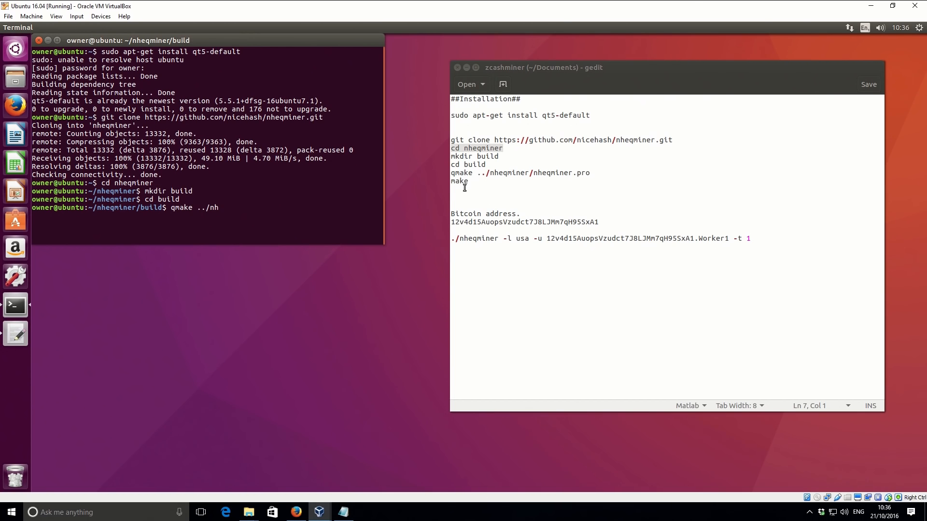
text(eqminer/nheqminer.pro)
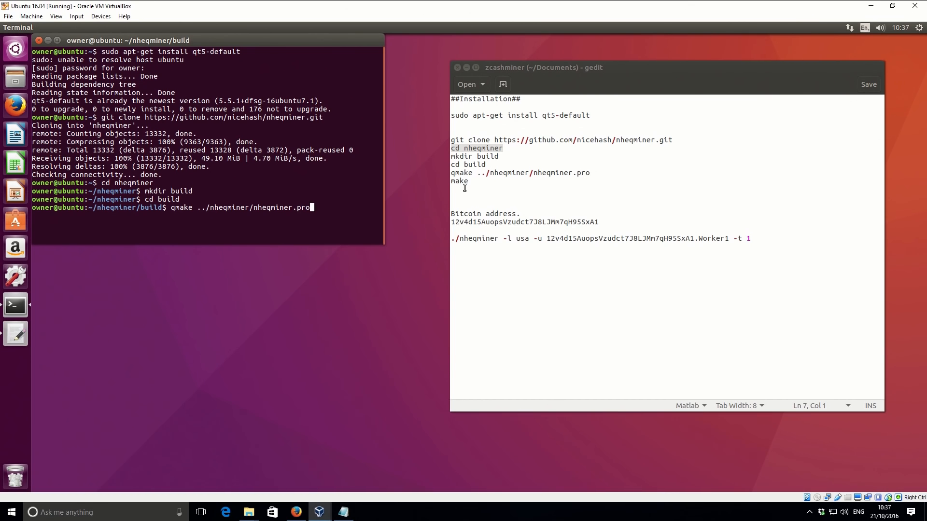
- Run qmake on nheqminer.pro, then run 'make' to compile the nheqminer binary
key(Return)
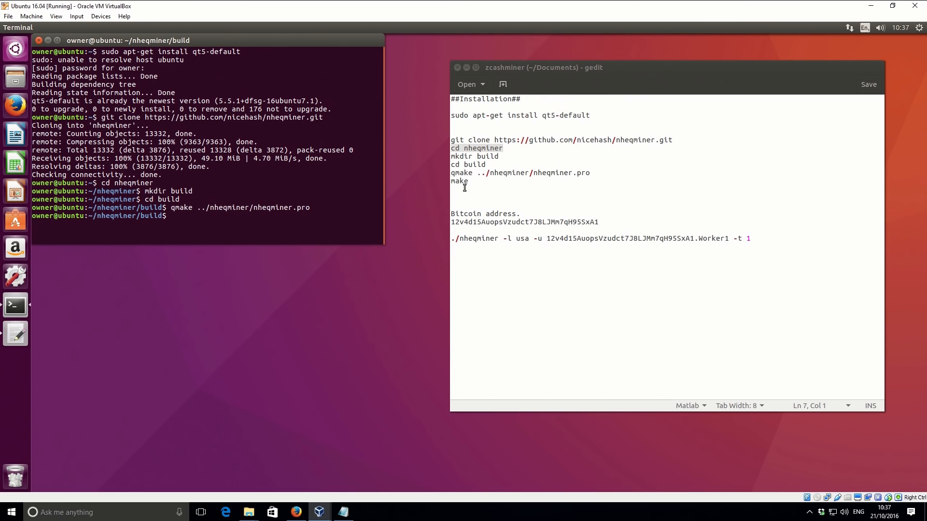
text(mk)
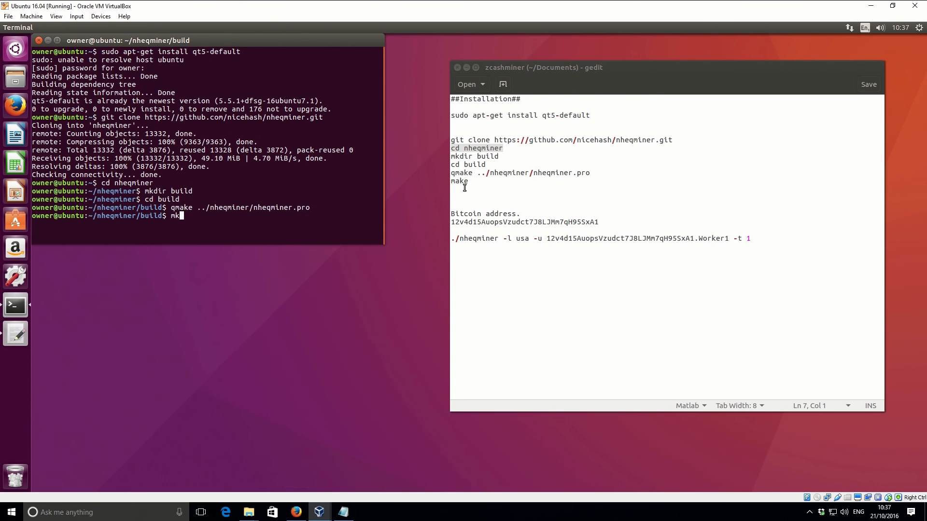
text(ake)
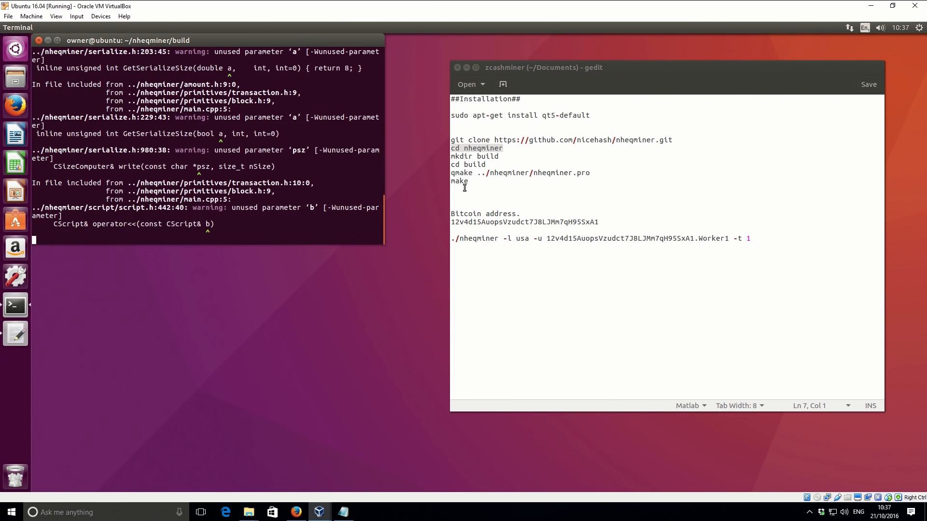
scroll(down, 3)
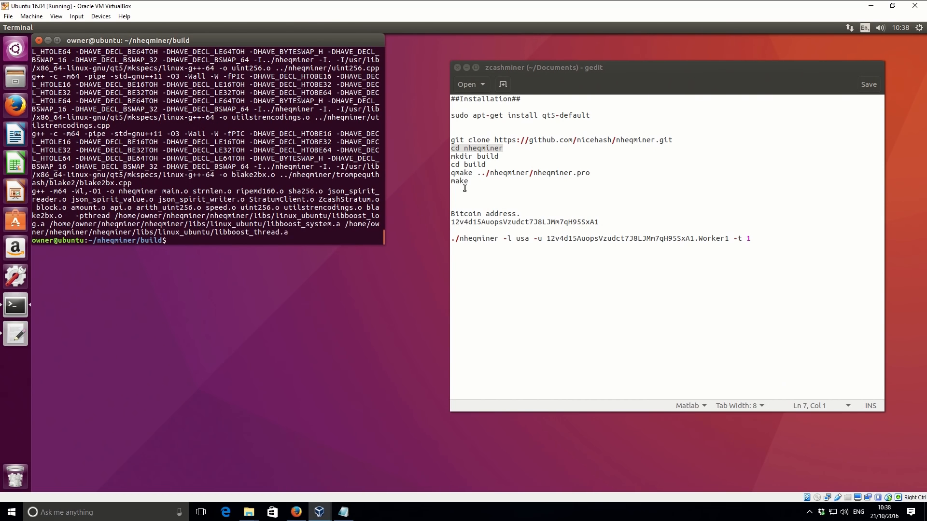
click(335, 260)
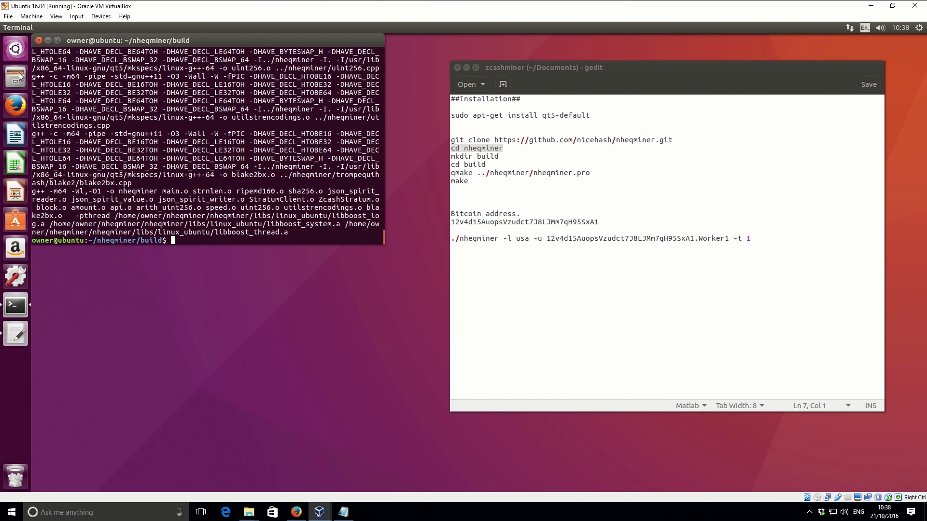
click(14, 77)
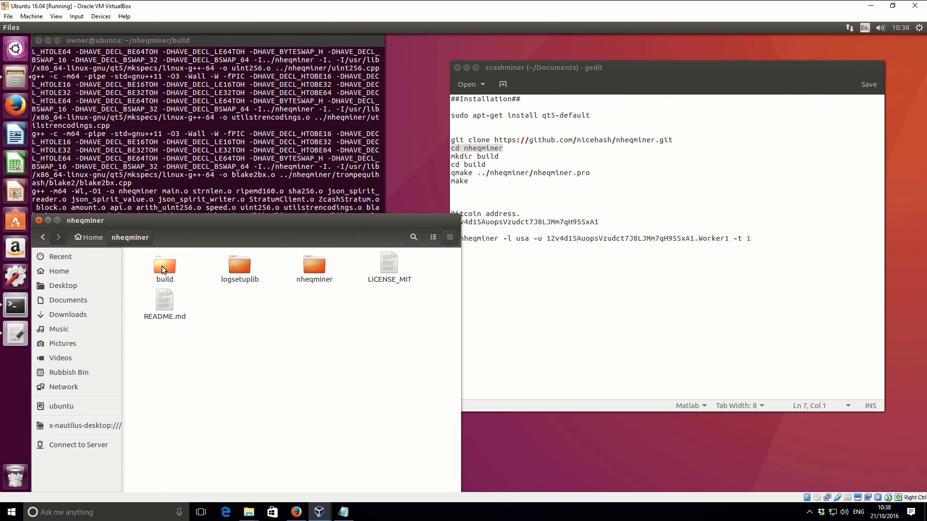
double_click(164, 264)
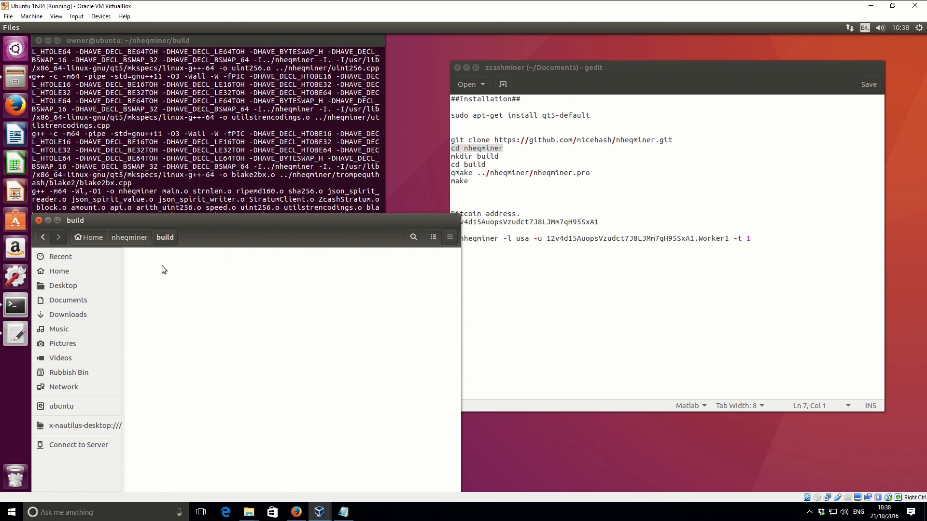
click(164, 237)
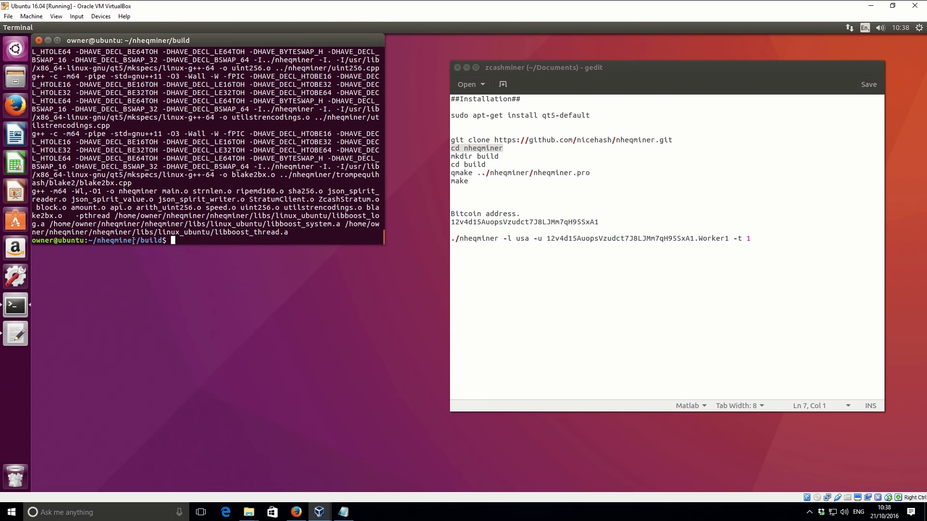
mouse_move(203, 243)
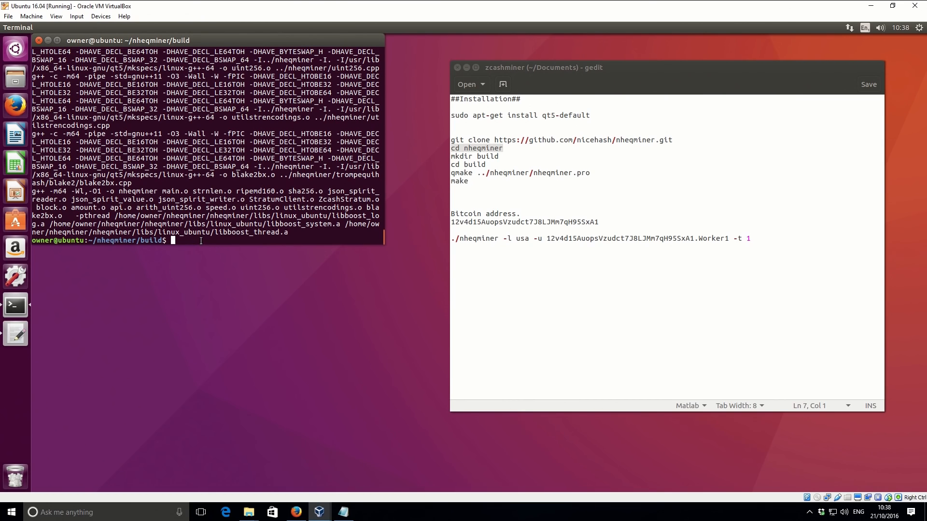
- Type './nheqminer -b' at the build prompt
text(./nheqminer -)
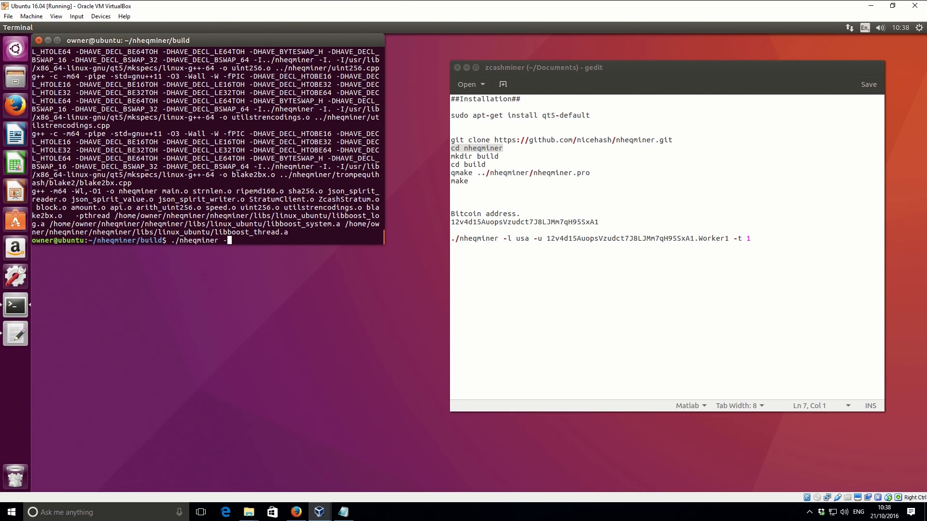
text(b)
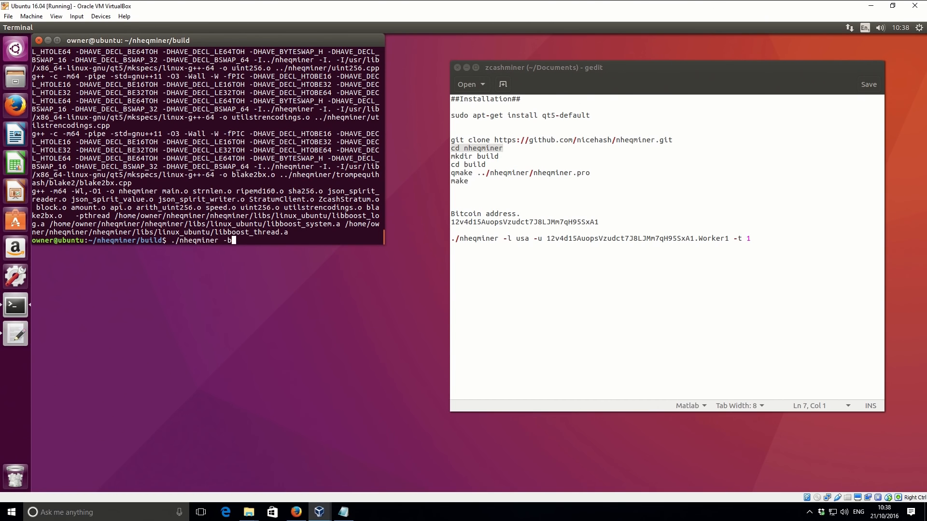
- Run the nheqminer benchmark, reporting about 3.27 H/s and 6.47 S/s
key(Return)
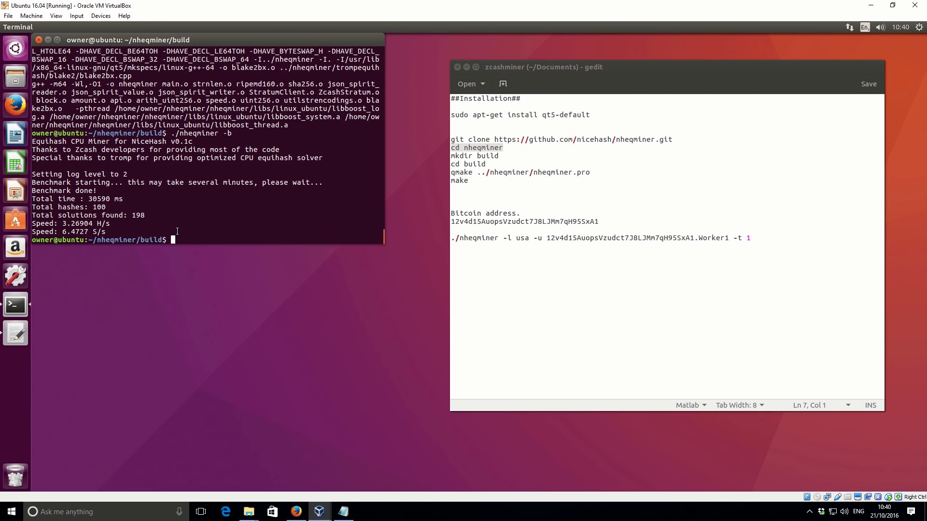
mouse_move(478, 239)
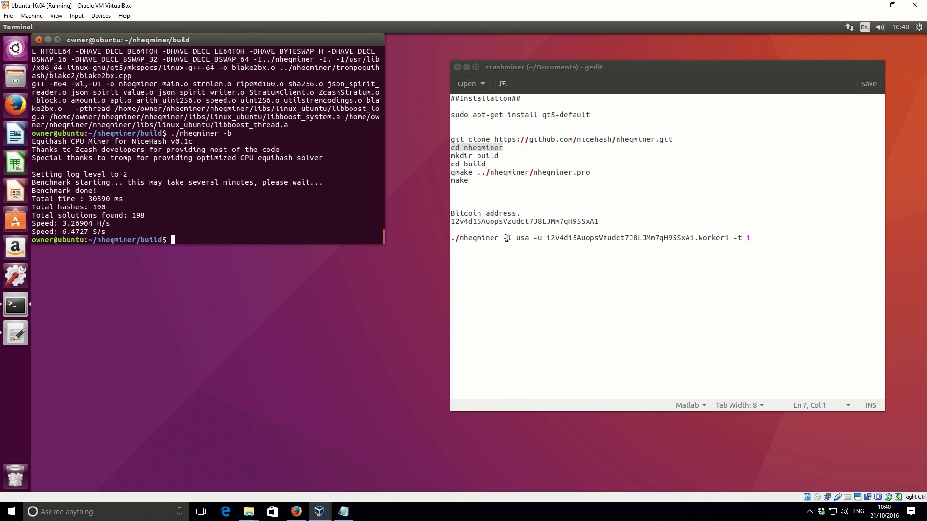
- Insert '-l' before usa in the ./nheqminer command and point out the Bitcoin address line
text(-l)
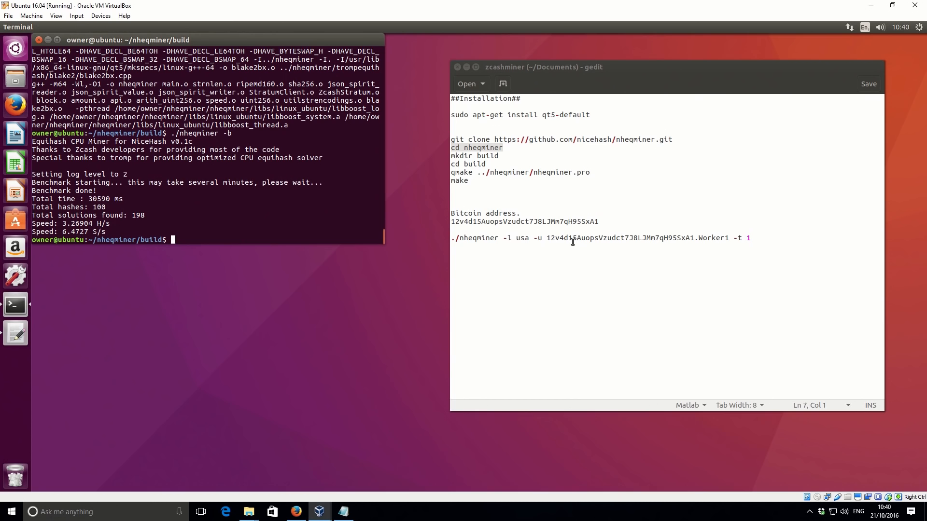
mouse_move(705, 243)
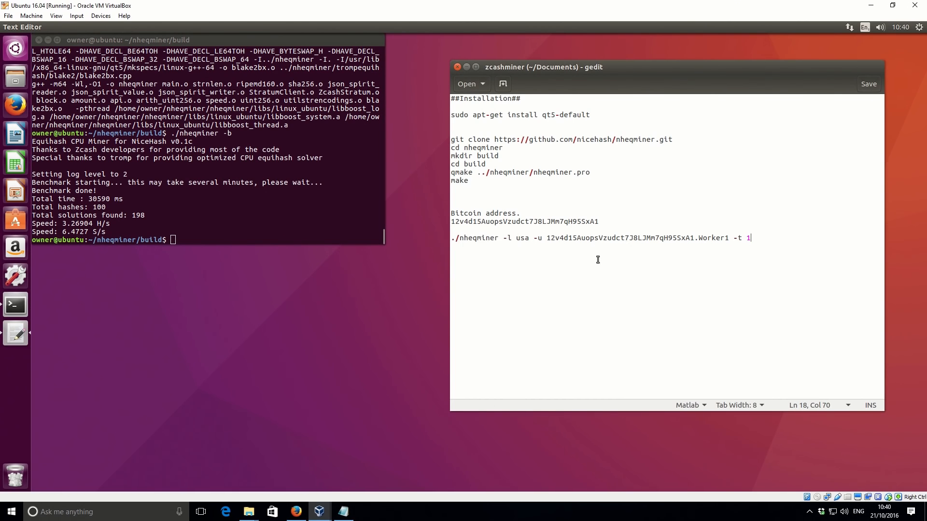
click(598, 222)
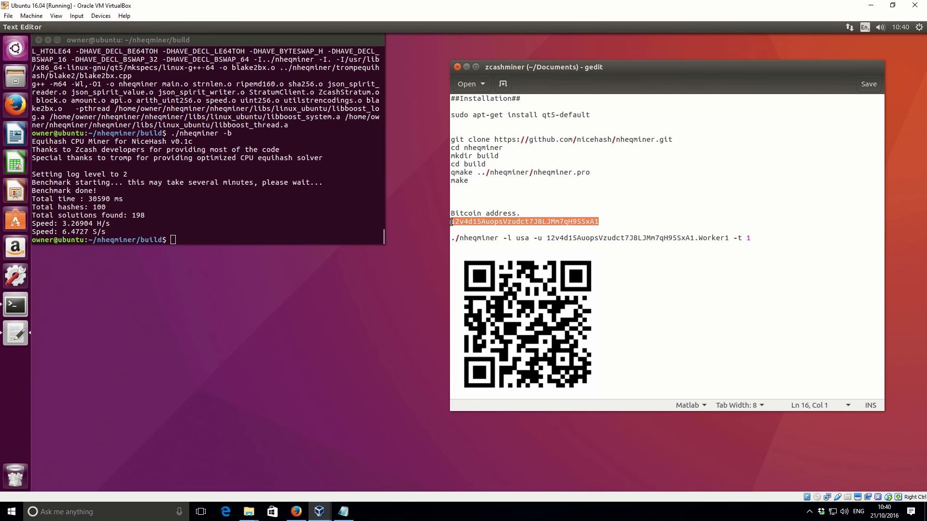
click(605, 221)
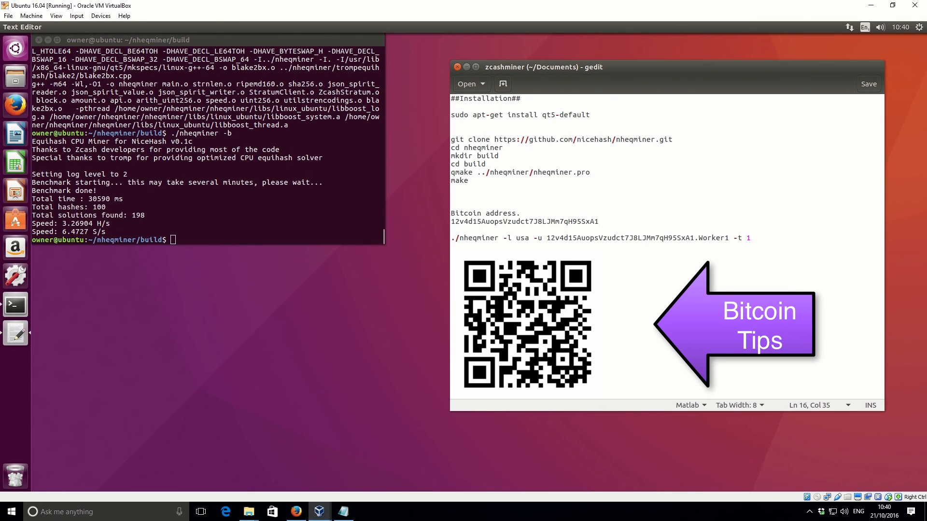
double_click(458, 237)
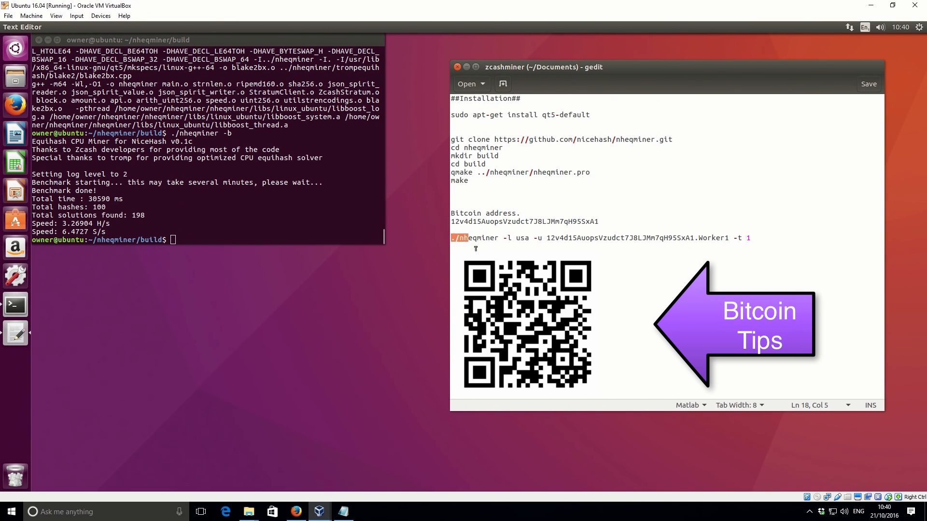
double_click(470, 238)
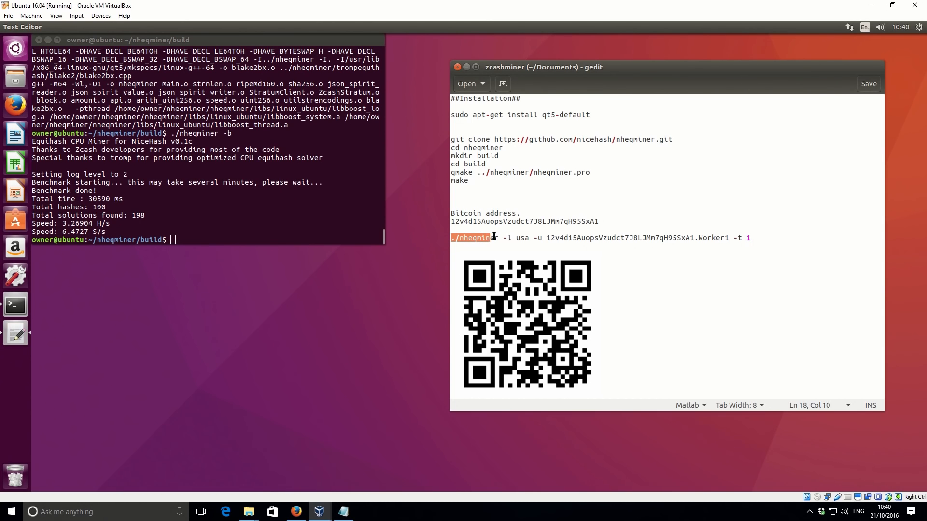
click(497, 237)
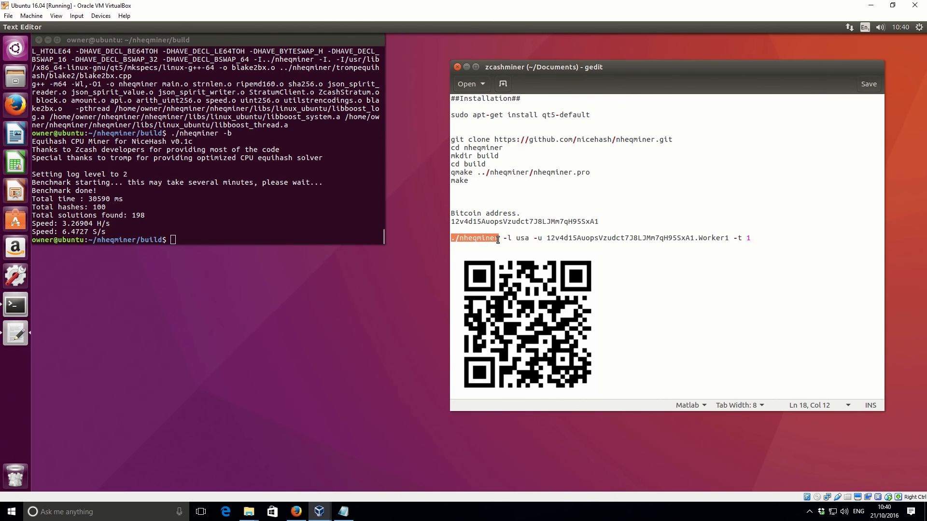
click(509, 238)
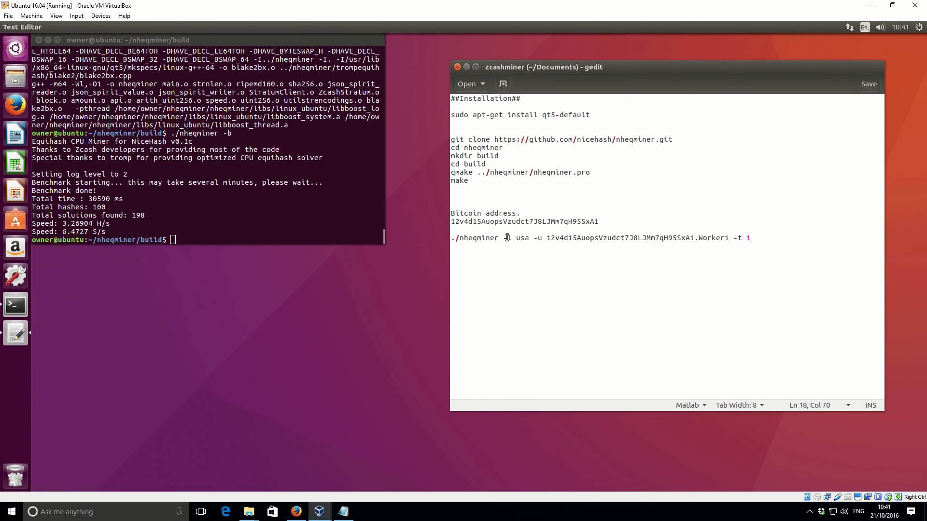
double_click(518, 238)
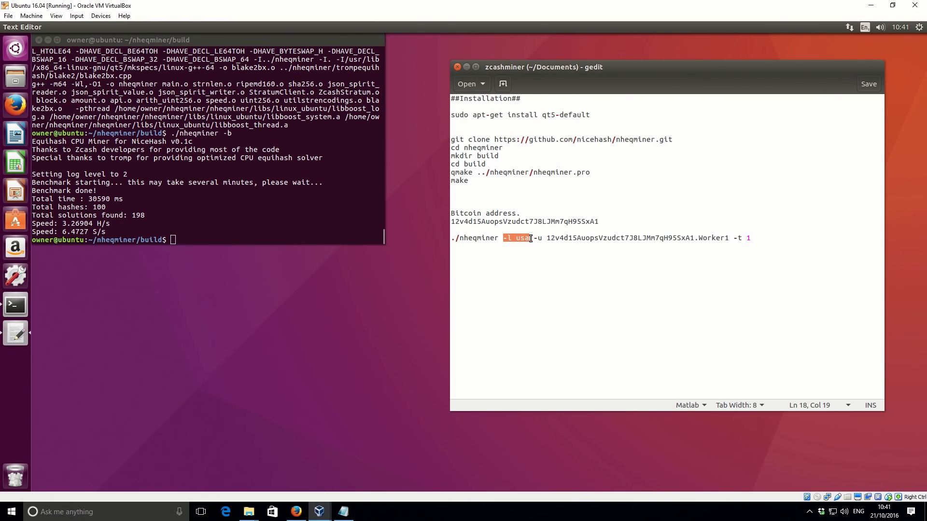
click(530, 238)
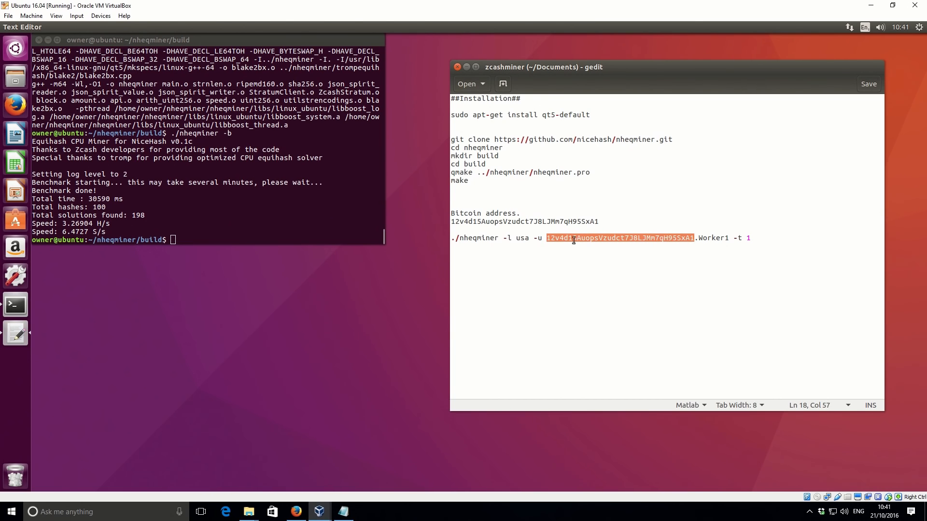
mouse_move(677, 242)
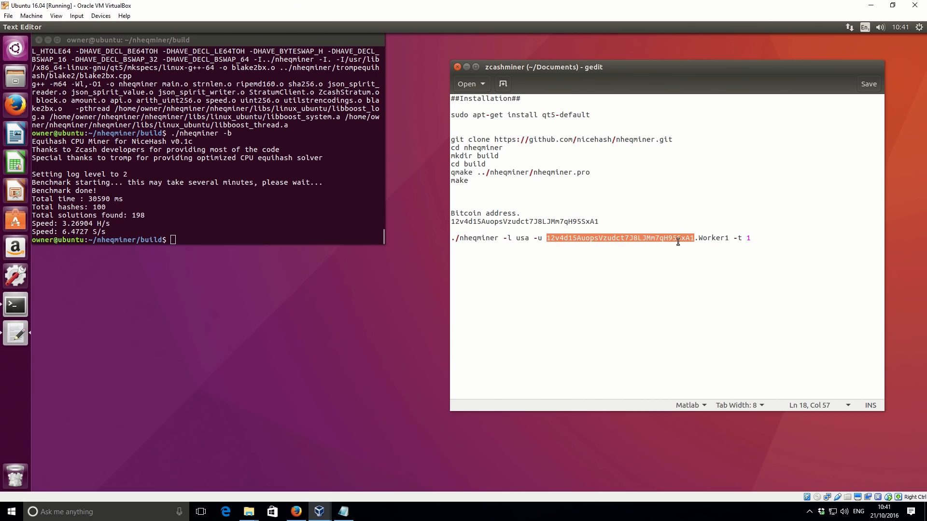
click(697, 238)
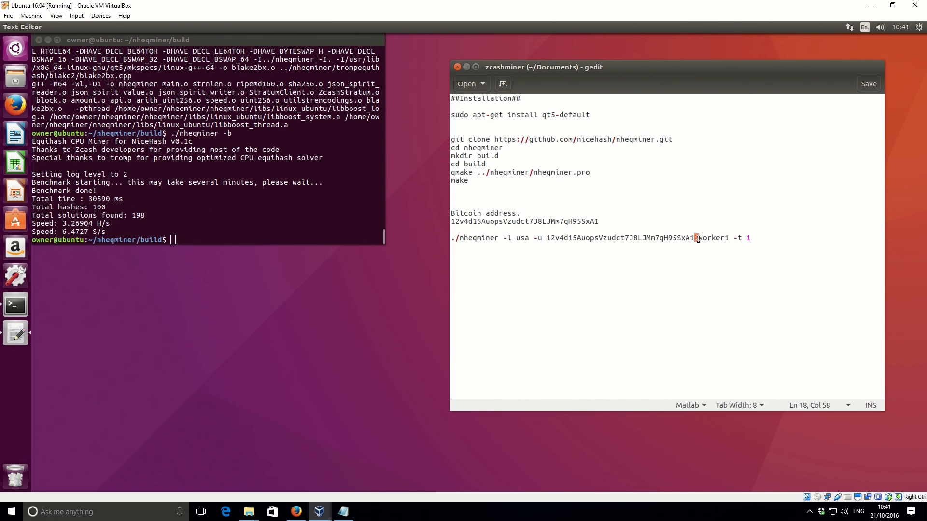
click(751, 238)
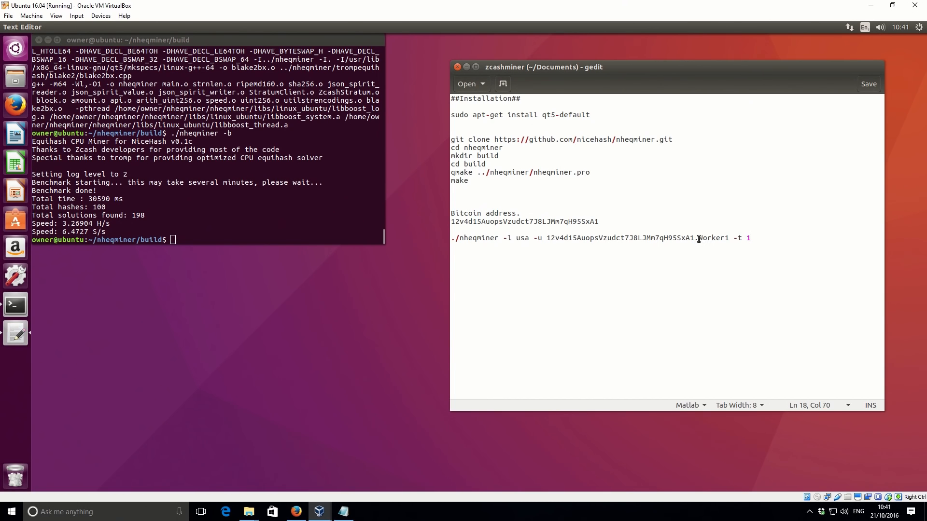
double_click(712, 237)
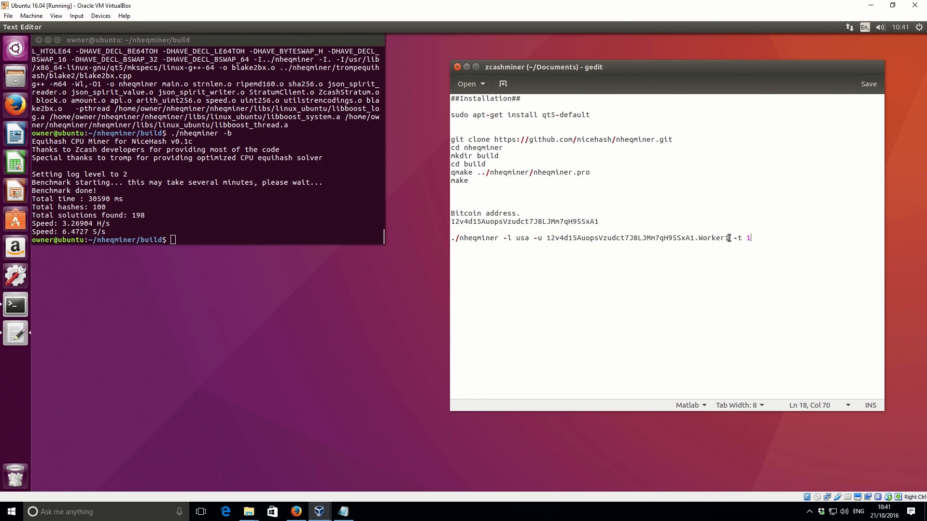
double_click(714, 238)
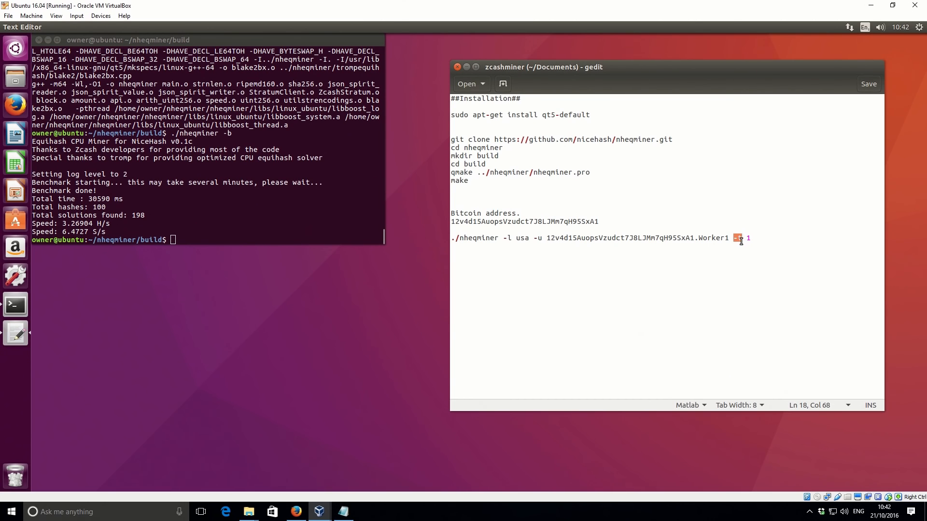
- End the ./nheqminer command line with -t 1 for single-thread mining
text(-t)
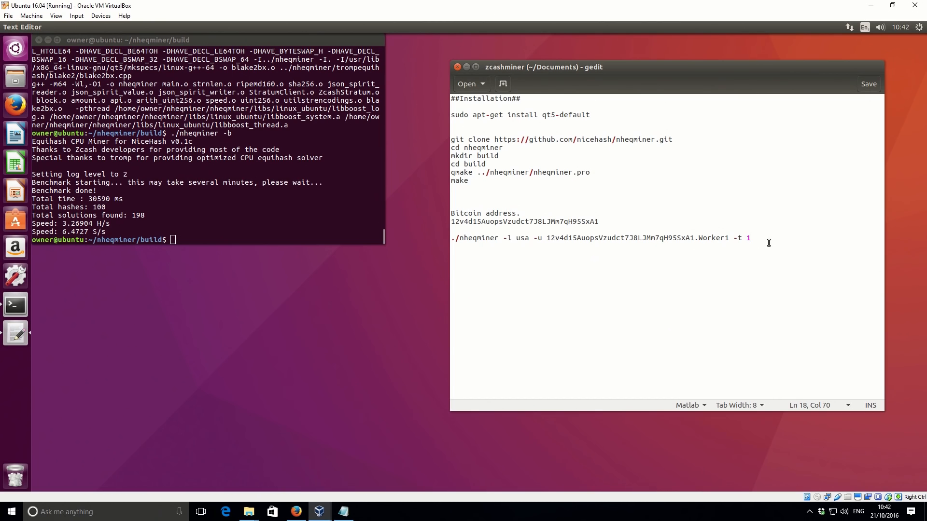
key(BackSpace)
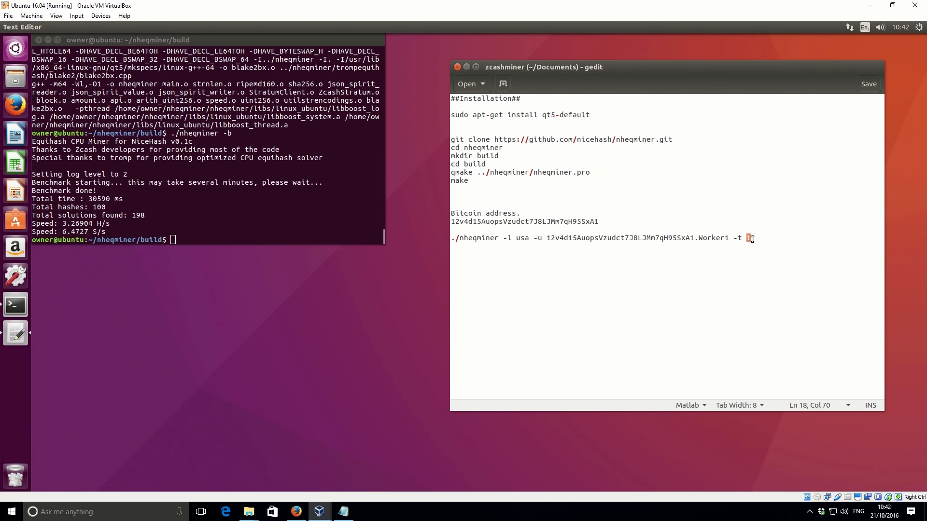
text(1)
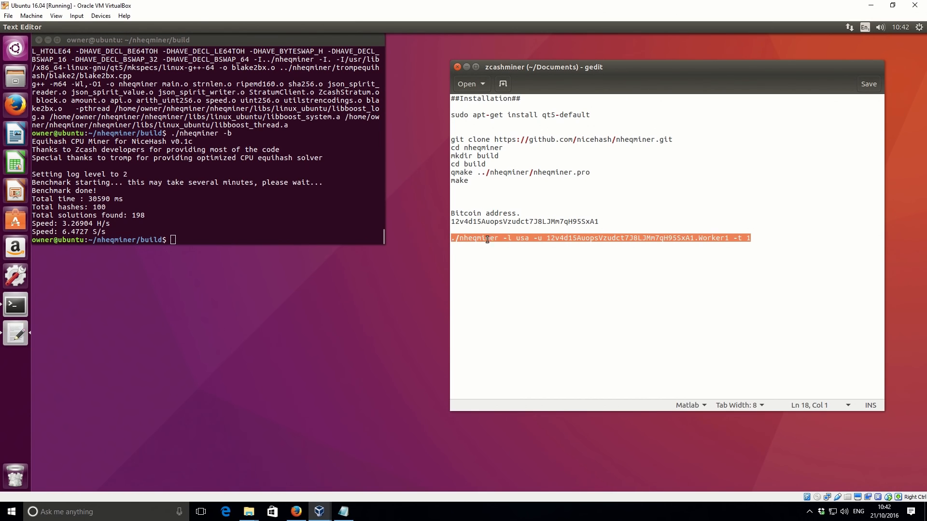
- Copy the Worker1 -t 1 mining command from gedit and paste it at the build prompt
right_click(703, 241)
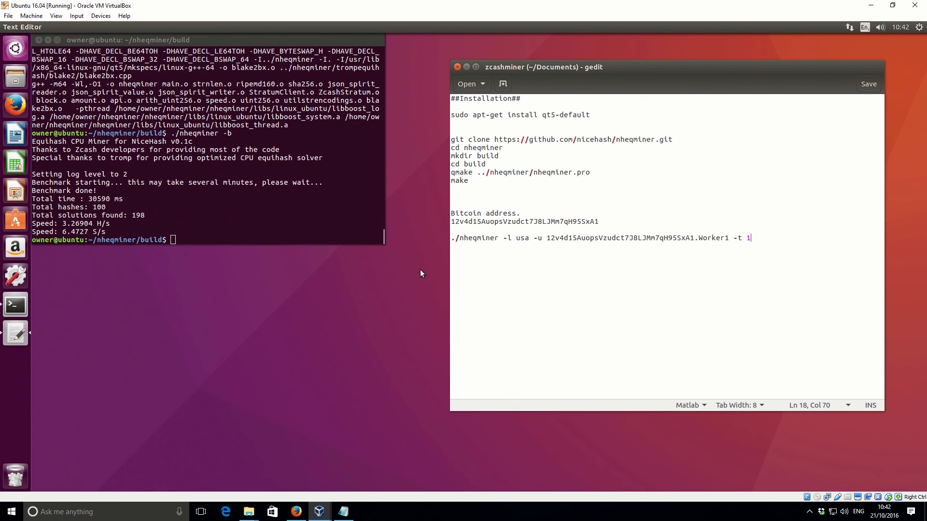
right_click(420, 273)
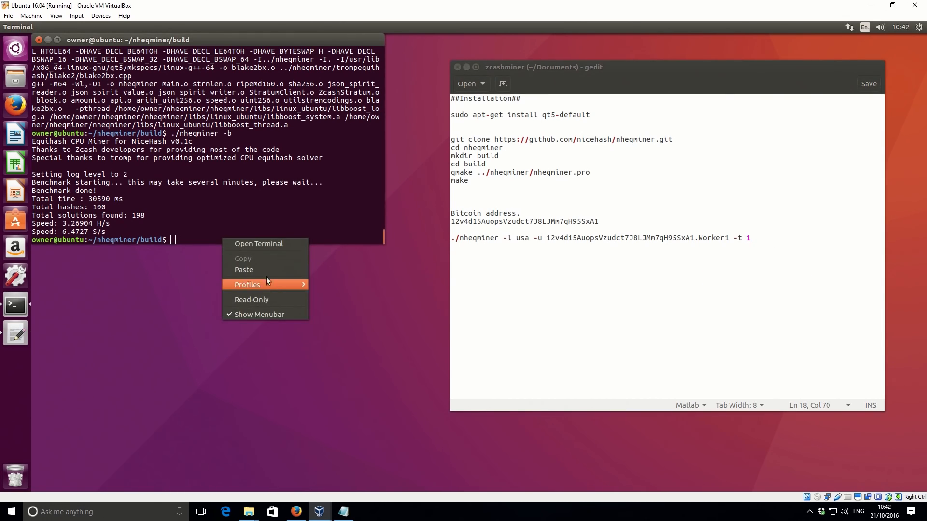
click(243, 269)
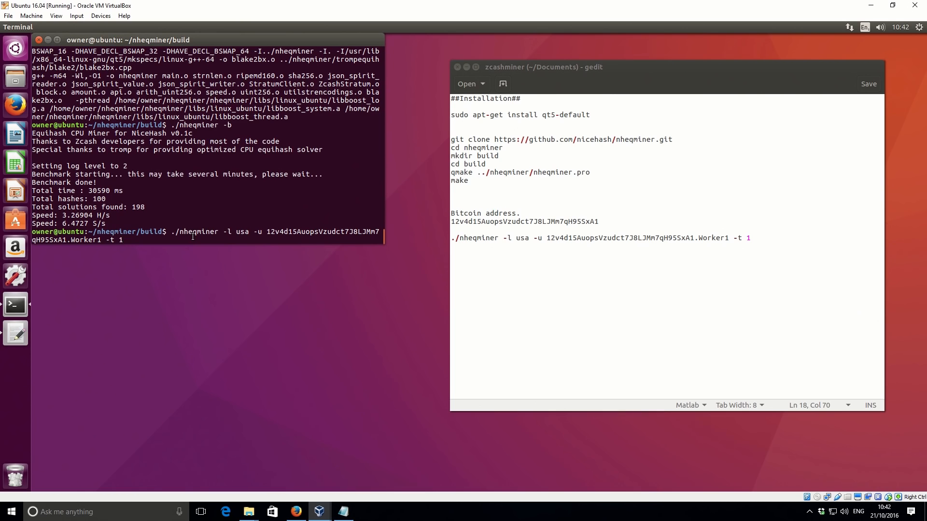
- Run the one-thread nheqminer command so Worker1 connects to NiceHash and shares are accepted
key(Return)
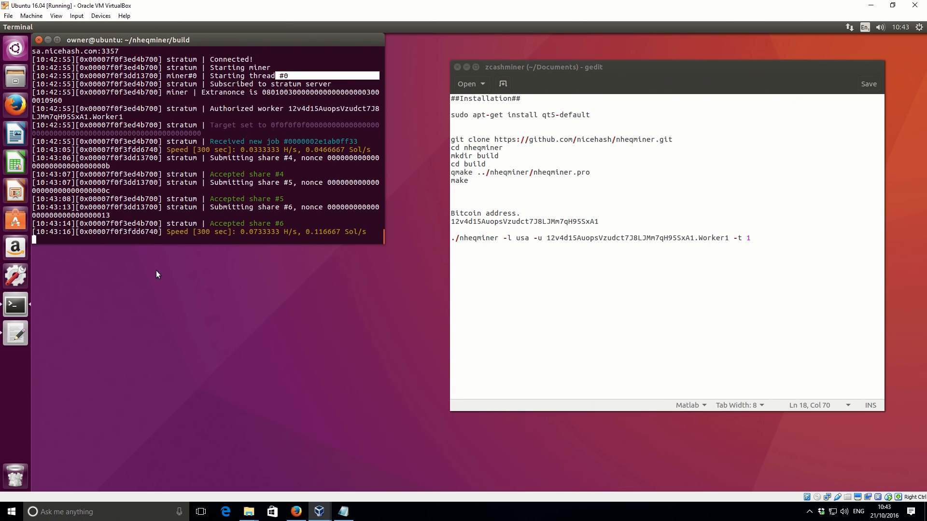
mouse_move(257, 235)
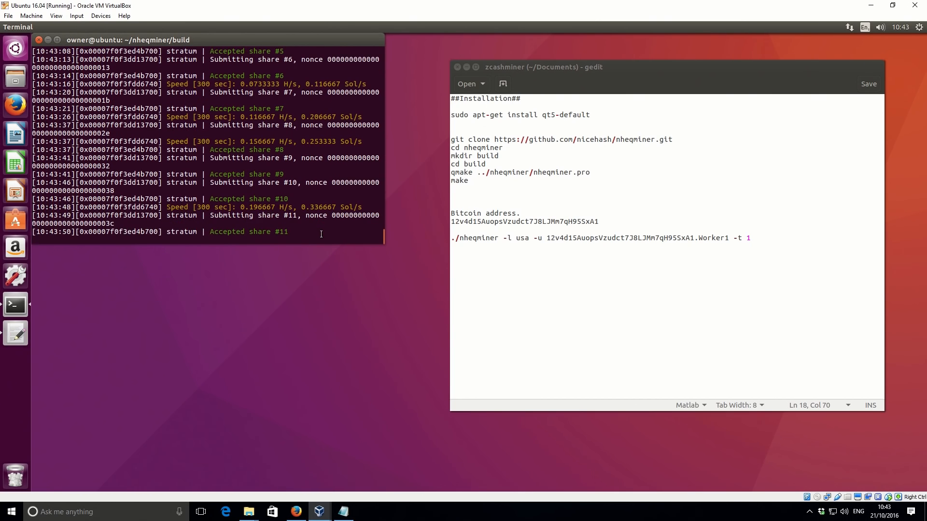
mouse_move(290, 222)
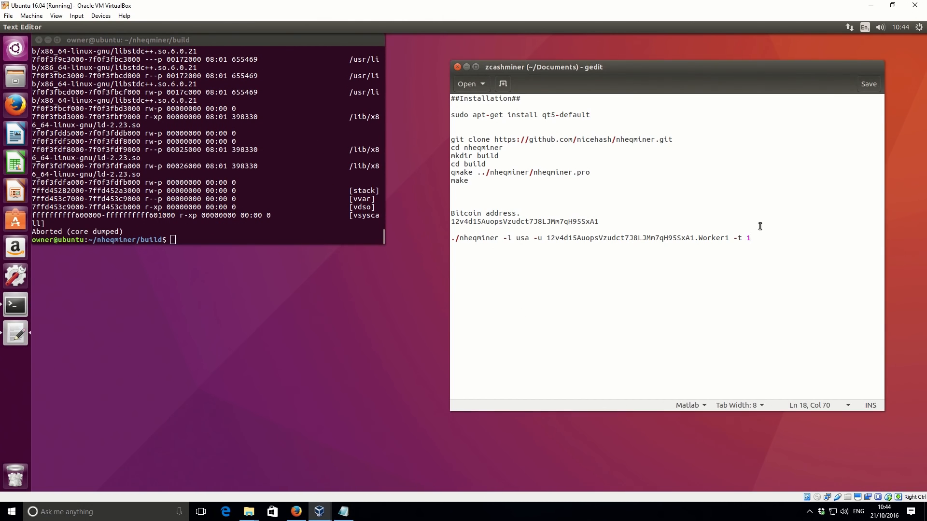
- Change the command to -t 4 and rerun nheqminer with four threads on NiceHash
text(4)
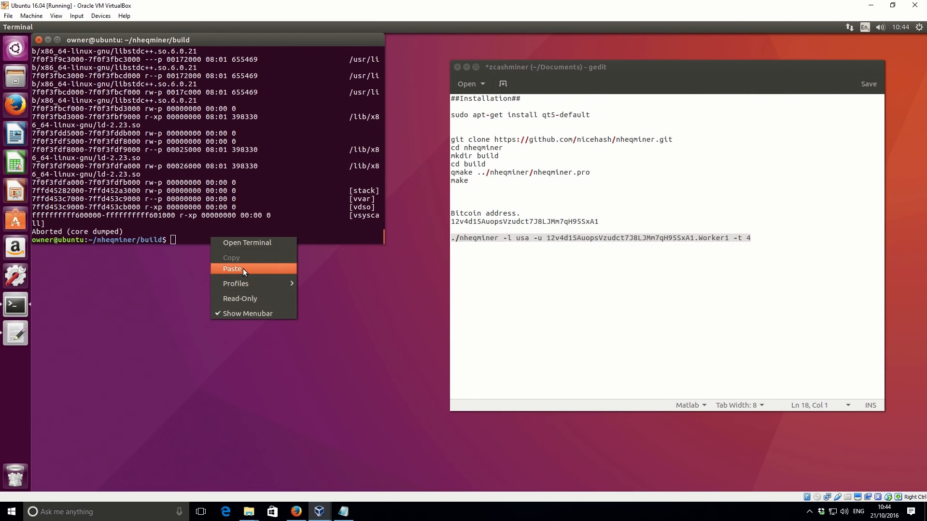
click(233, 269)
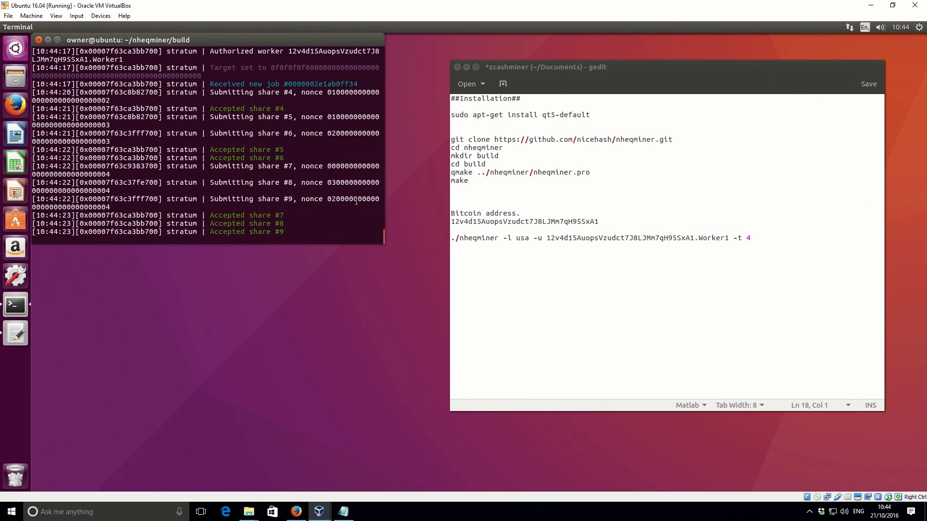
mouse_move(242, 155)
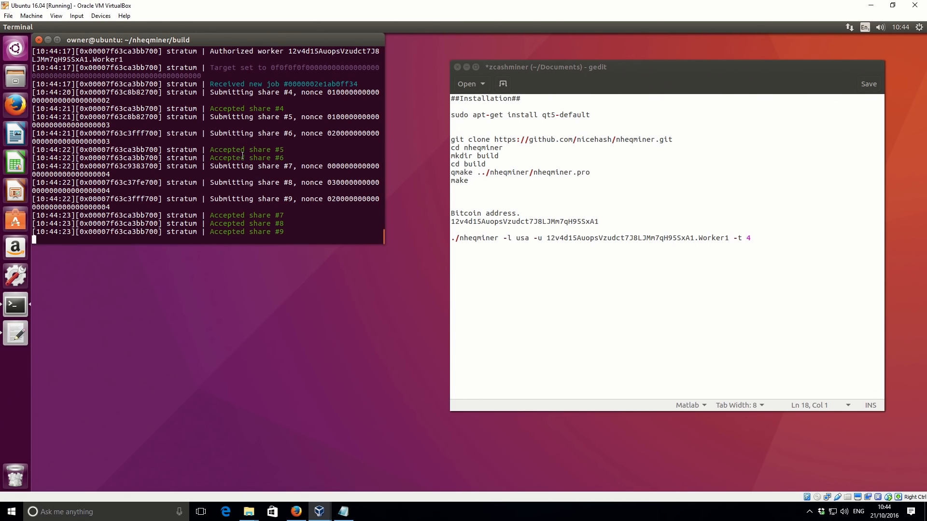